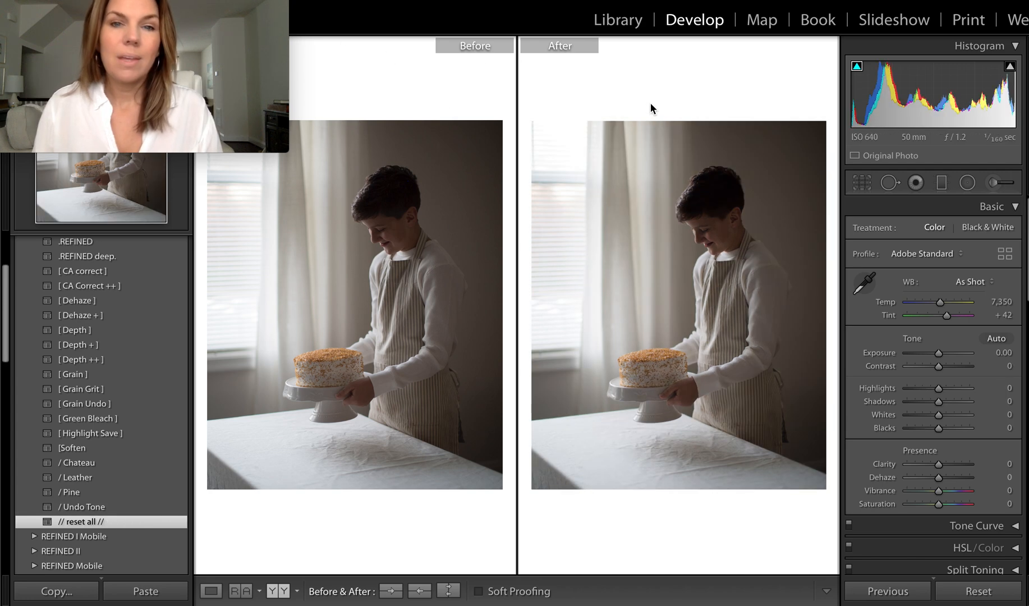
mouse_move(686, 58)
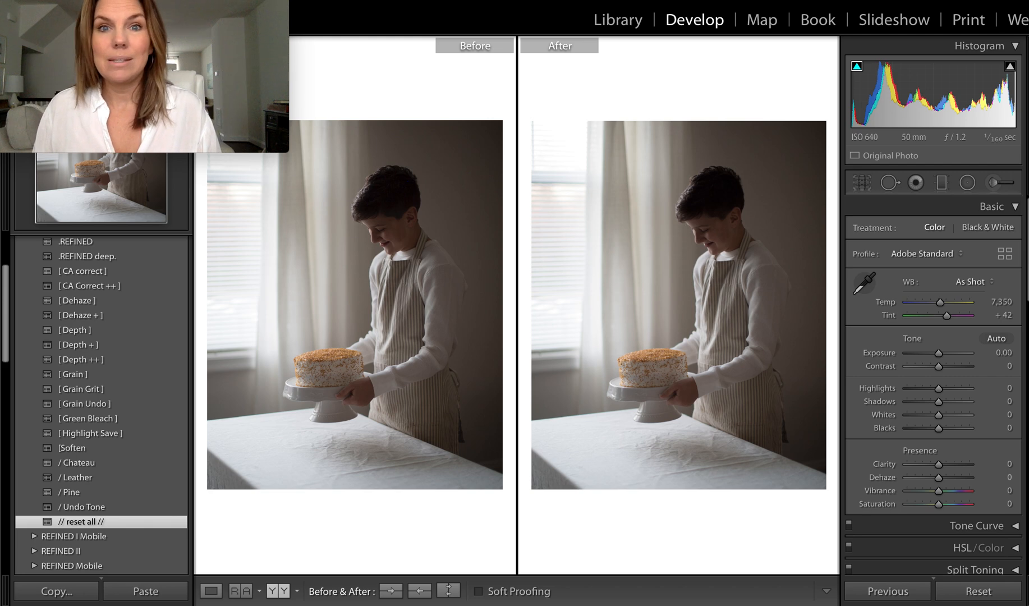
mouse_move(637, 529)
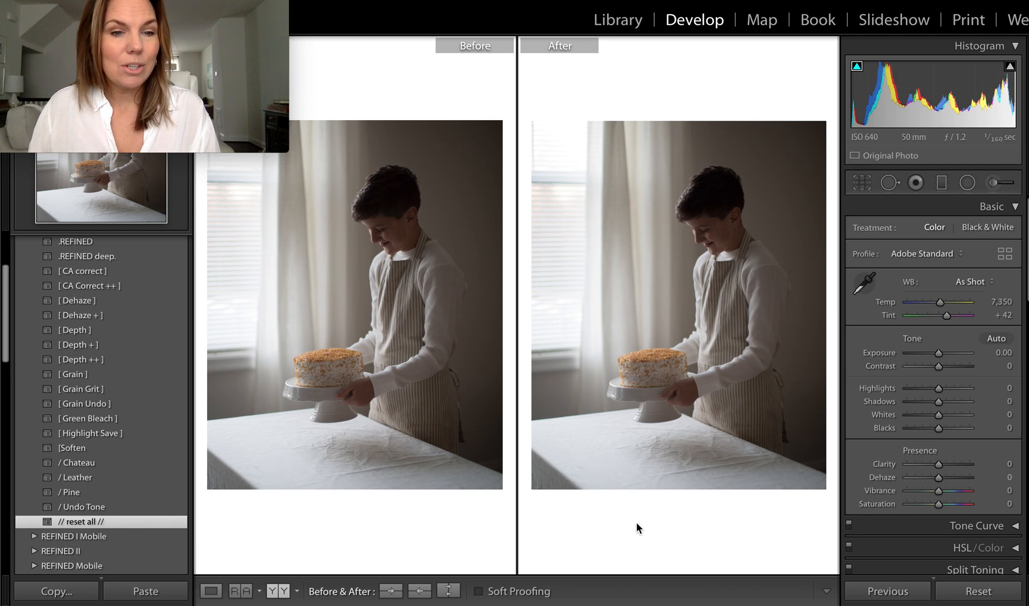
mouse_move(621, 585)
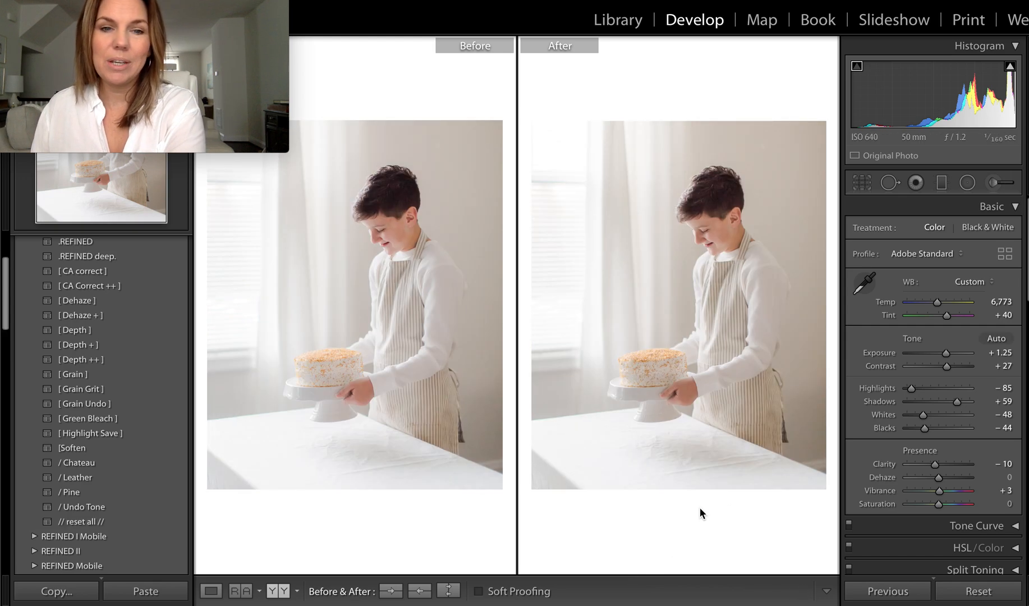
Step: Reset the cake photo to its unedited state before rebuilding the airy look
left_click(85, 521)
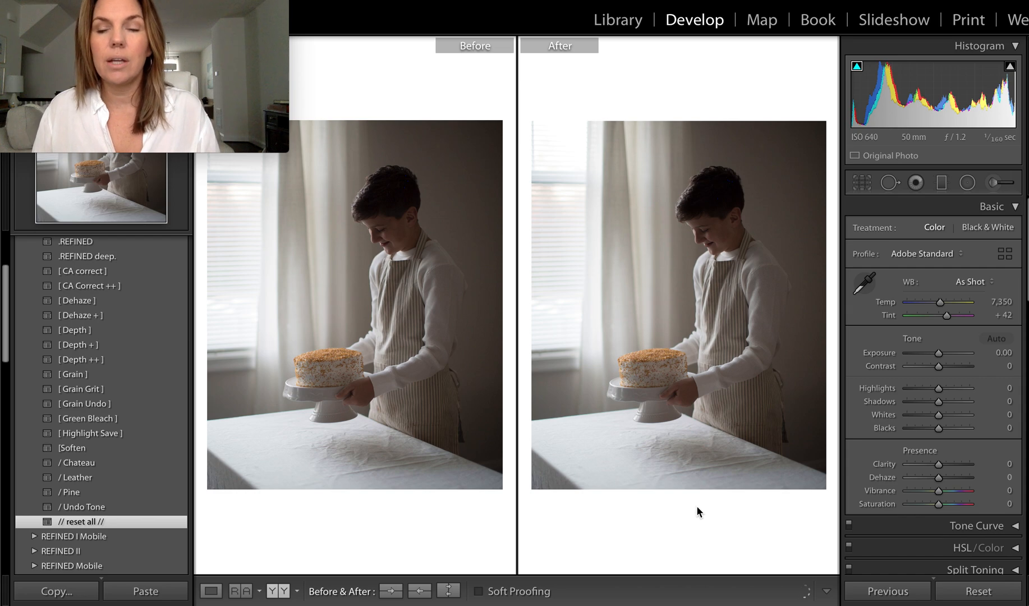
mouse_move(785, 106)
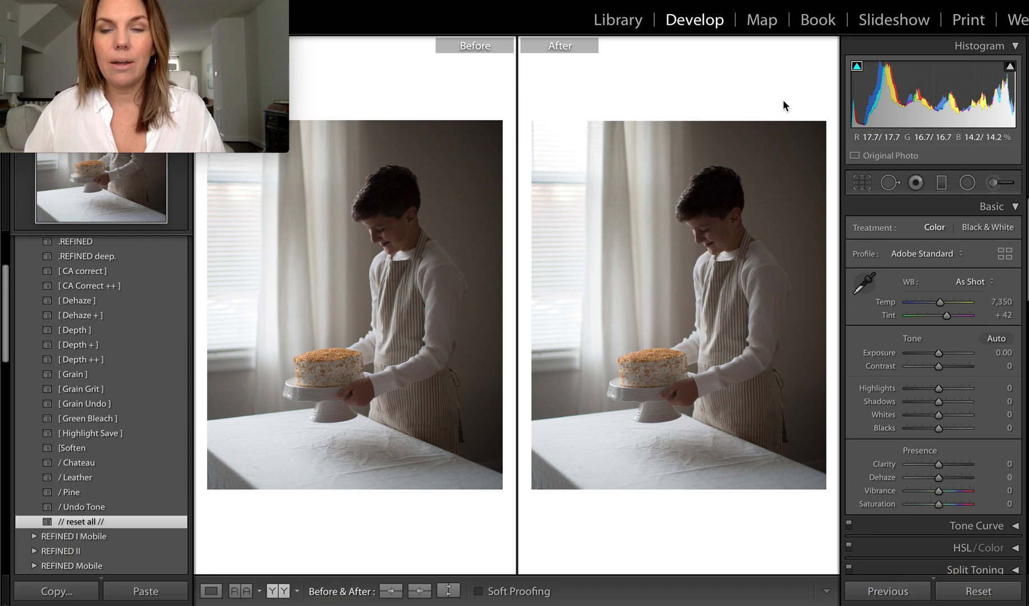
mouse_move(764, 82)
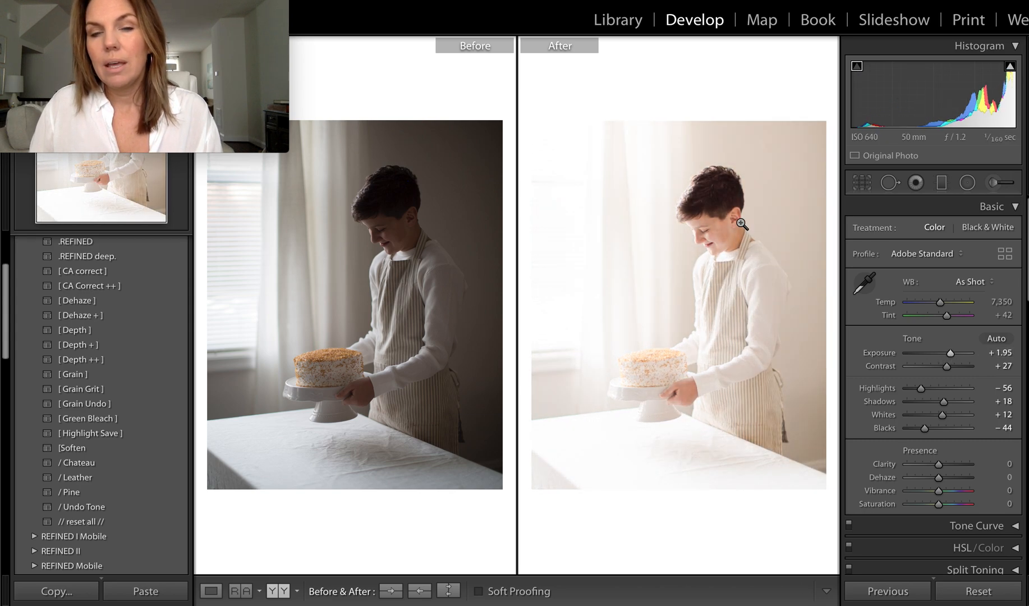
mouse_move(870, 346)
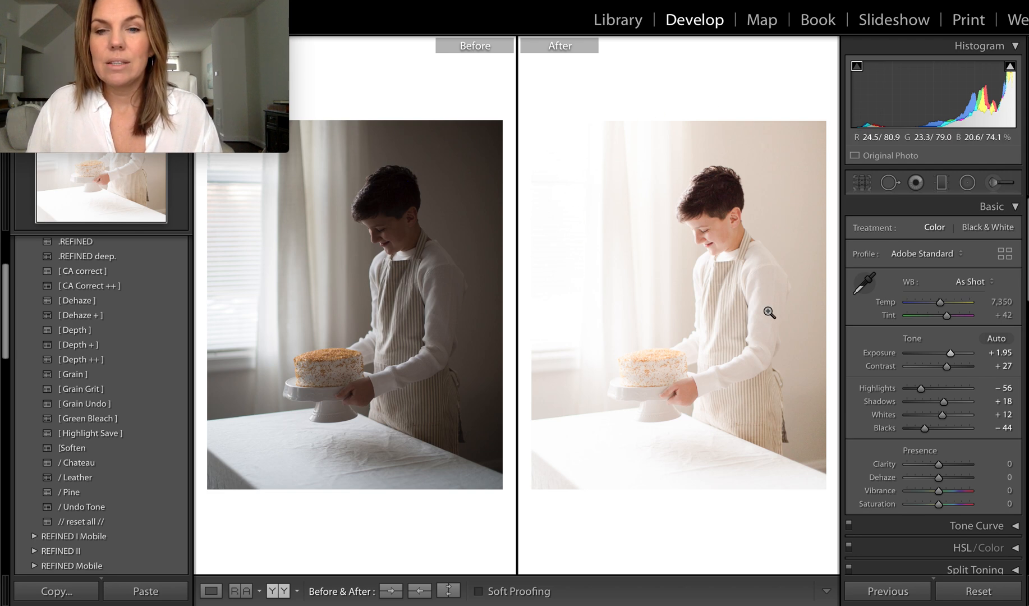
mouse_move(699, 380)
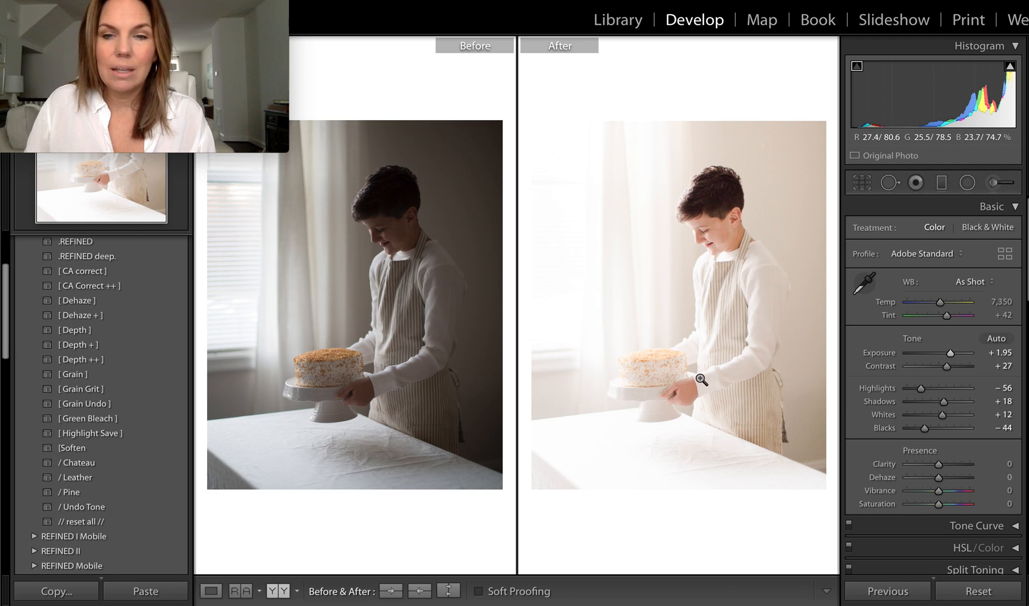
mouse_move(530, 190)
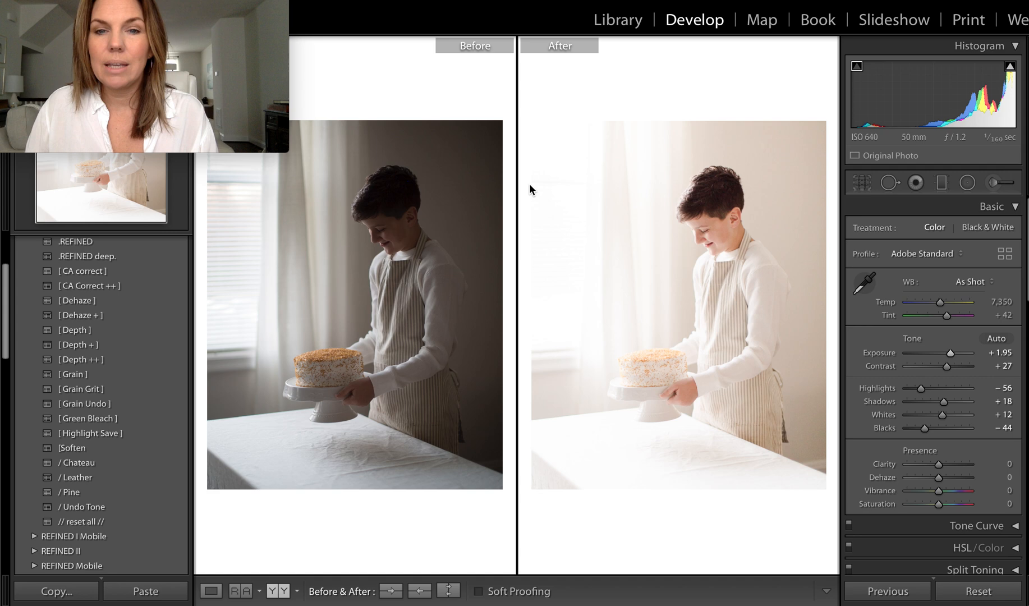
mouse_move(950, 353)
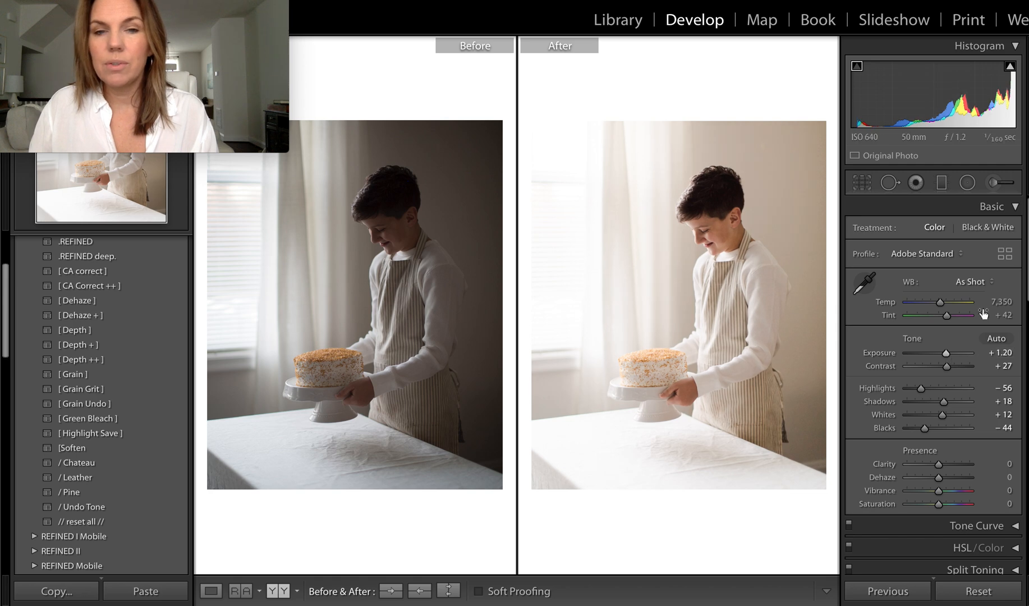
mouse_move(625, 156)
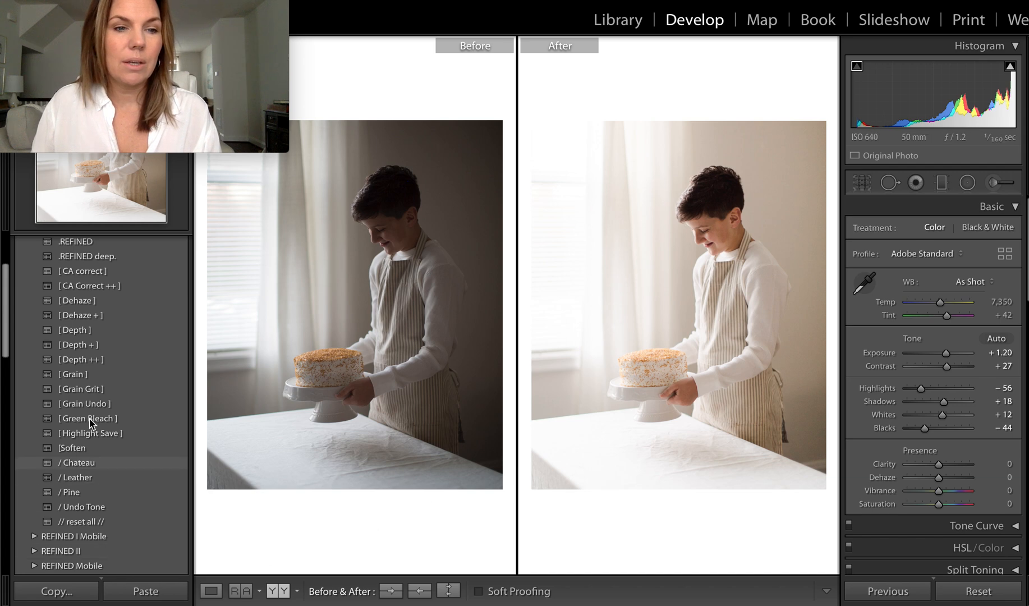
Step: Apply the Highlight Save, Grain and Soften presets to pull highlights down and lower clarity
left_click(91, 434)
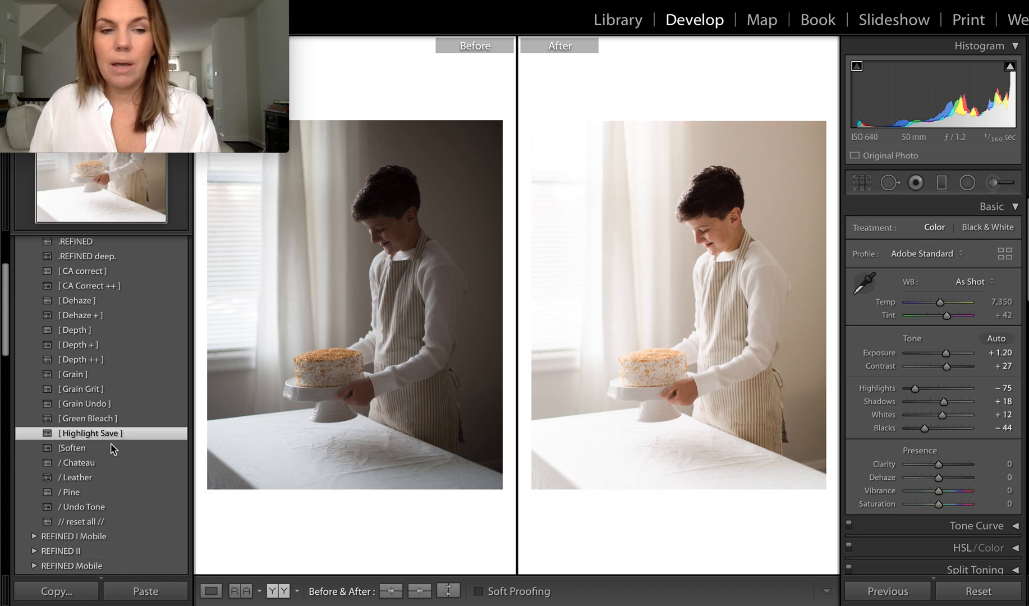
left_click(72, 374)
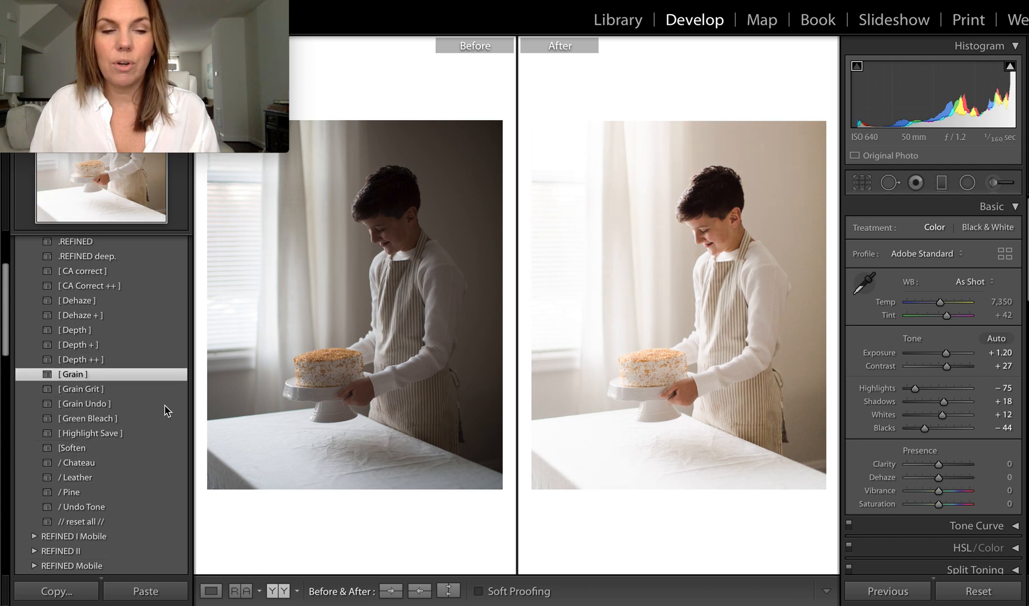
left_click(72, 448)
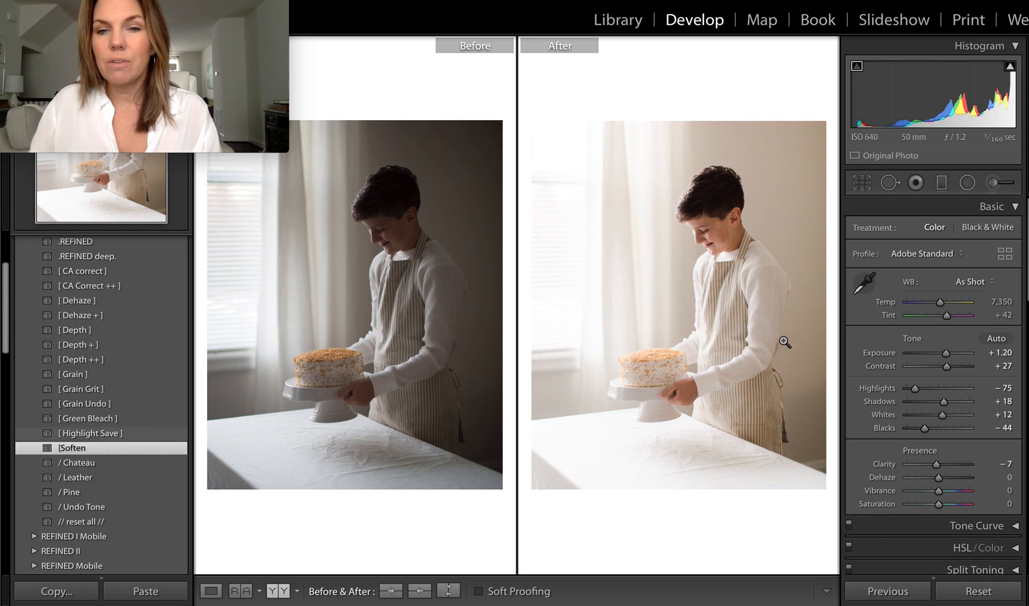
mouse_move(756, 330)
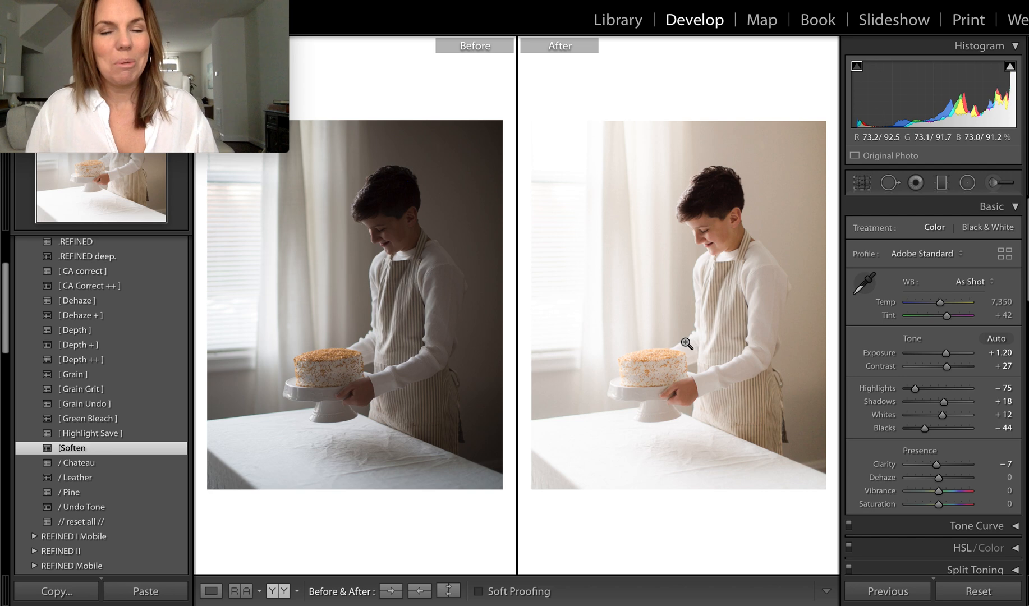
mouse_move(788, 179)
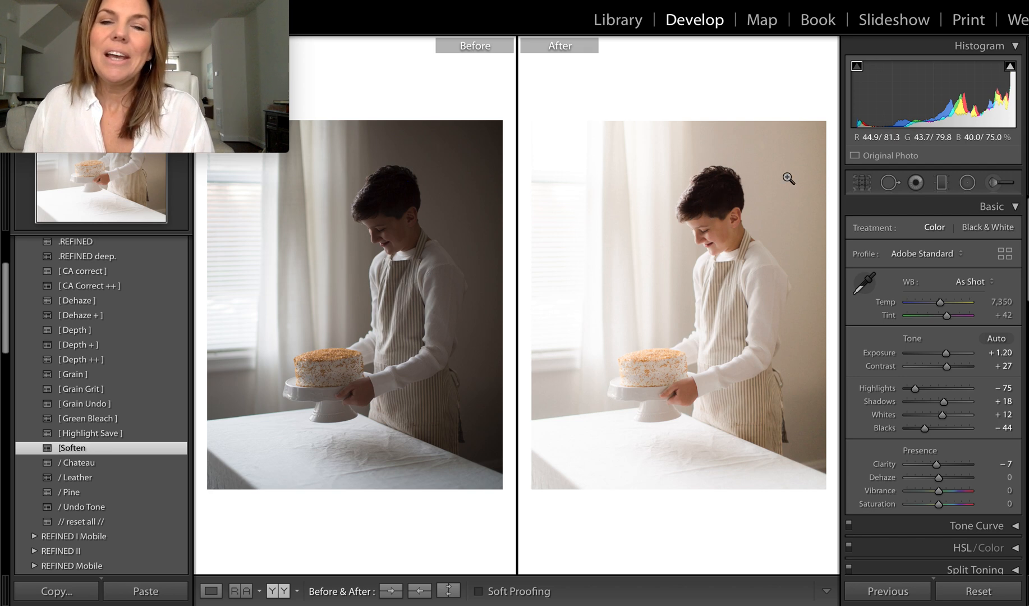
mouse_move(914, 391)
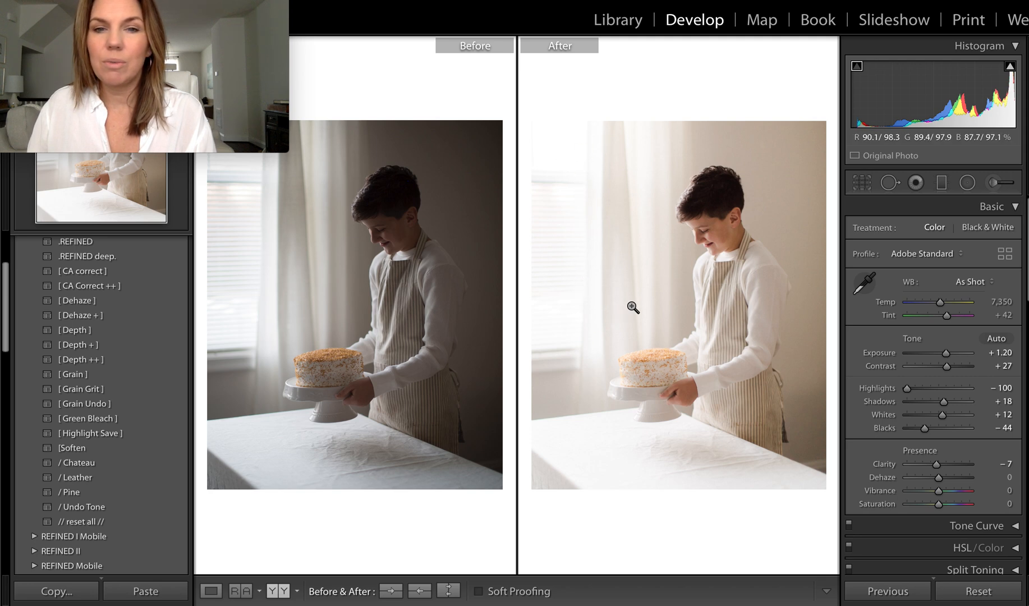
mouse_move(625, 330)
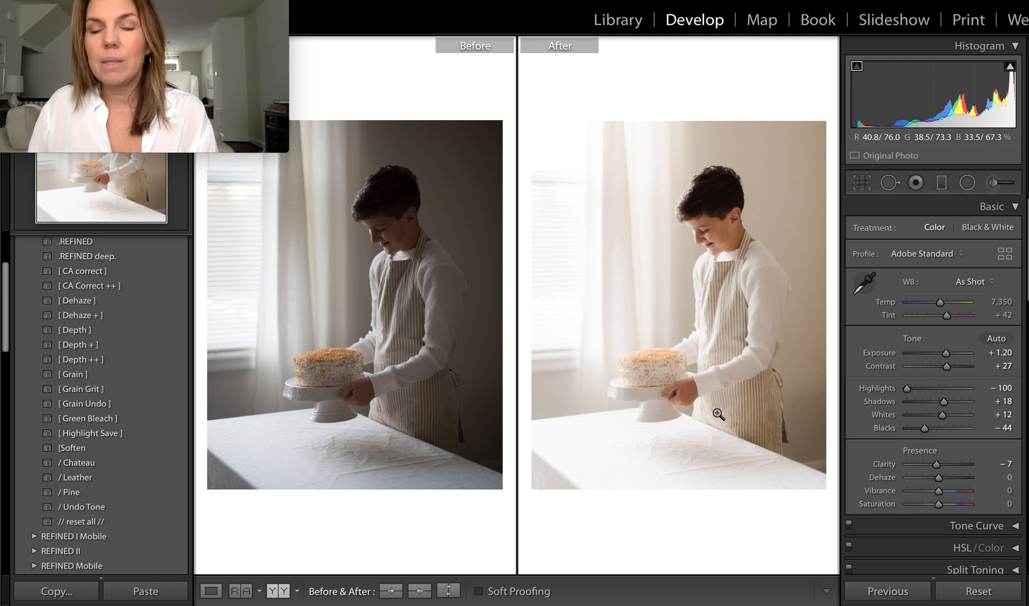
mouse_move(541, 214)
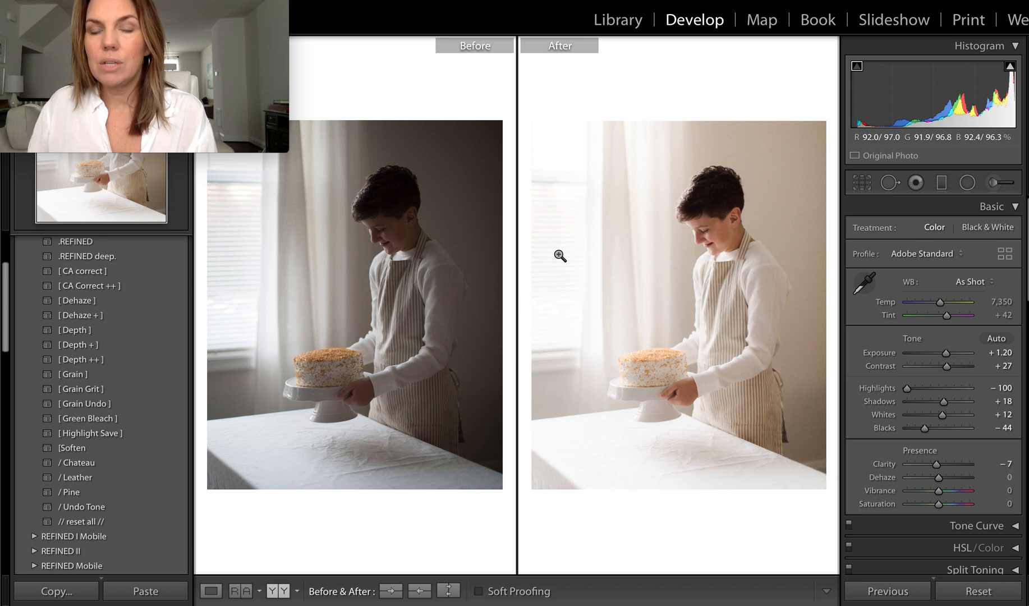
mouse_move(570, 168)
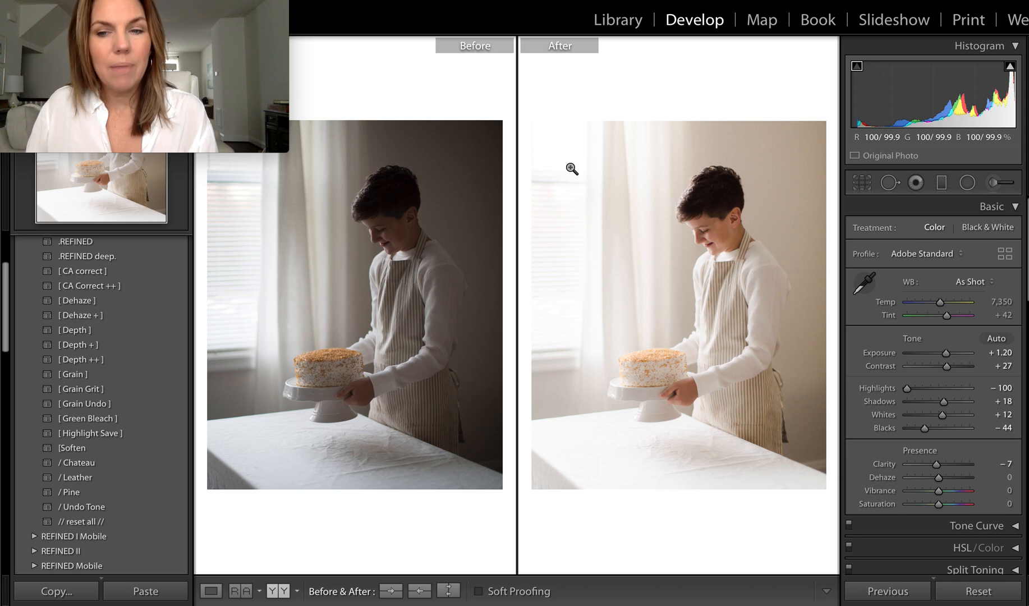
mouse_move(589, 452)
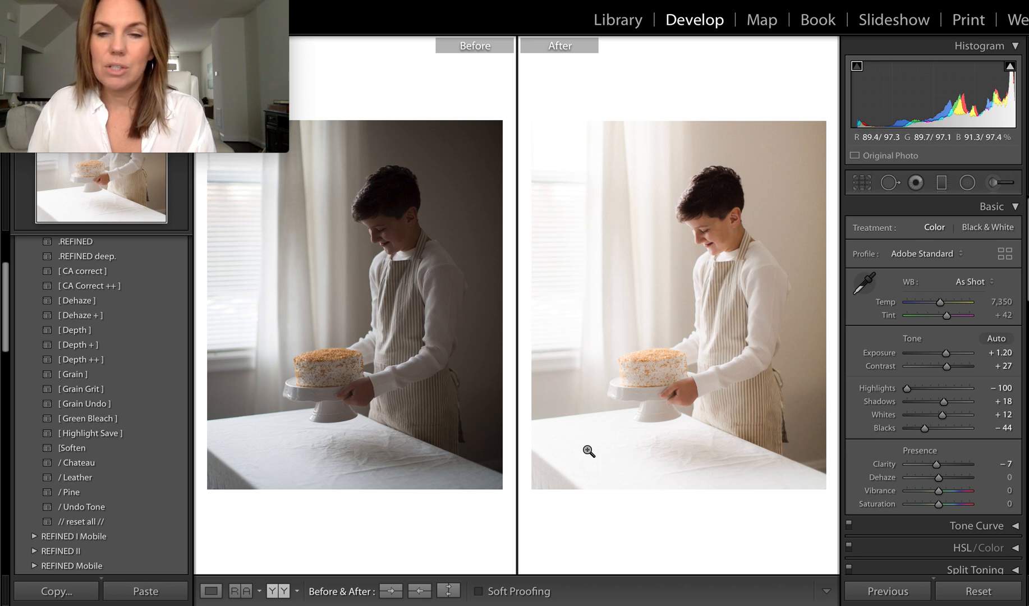
mouse_move(771, 256)
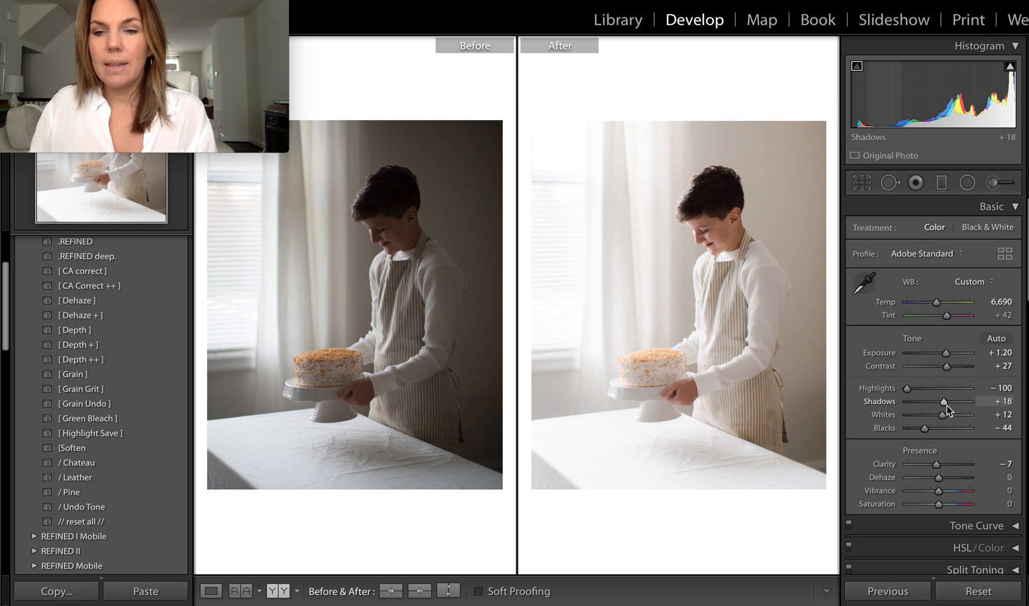
mouse_move(786, 192)
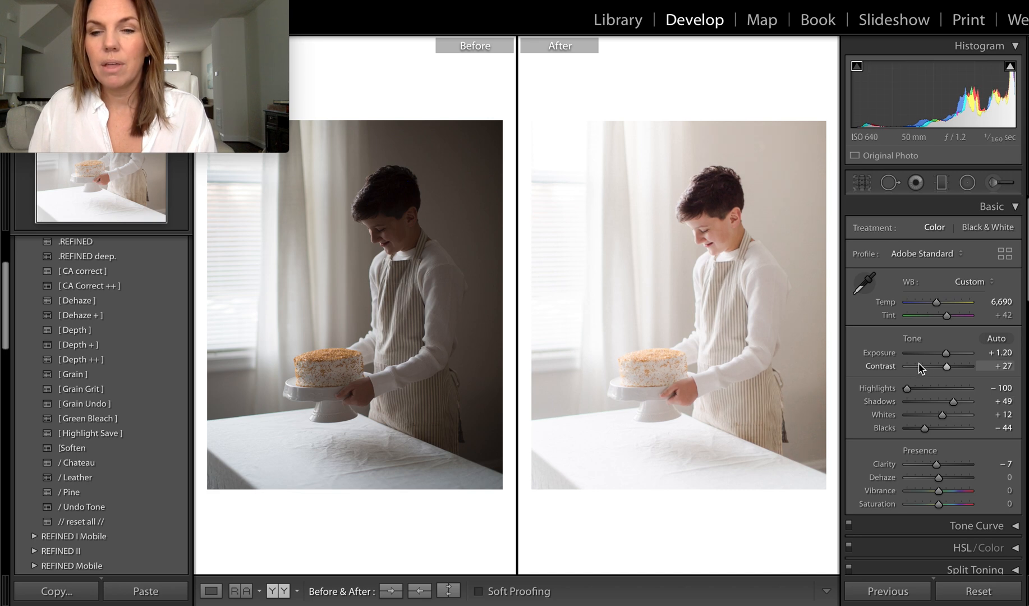
mouse_move(736, 428)
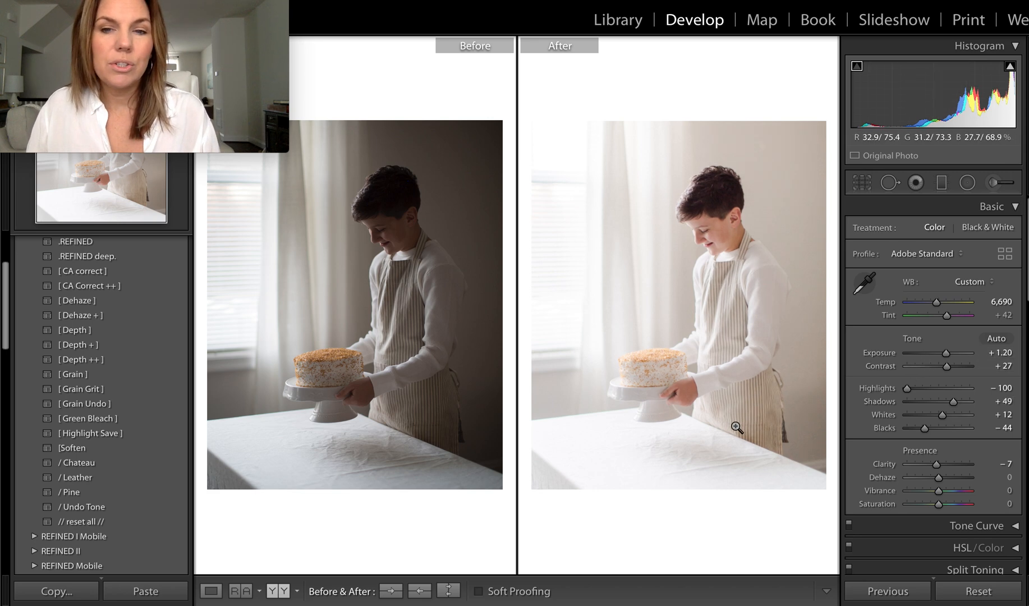
mouse_move(753, 422)
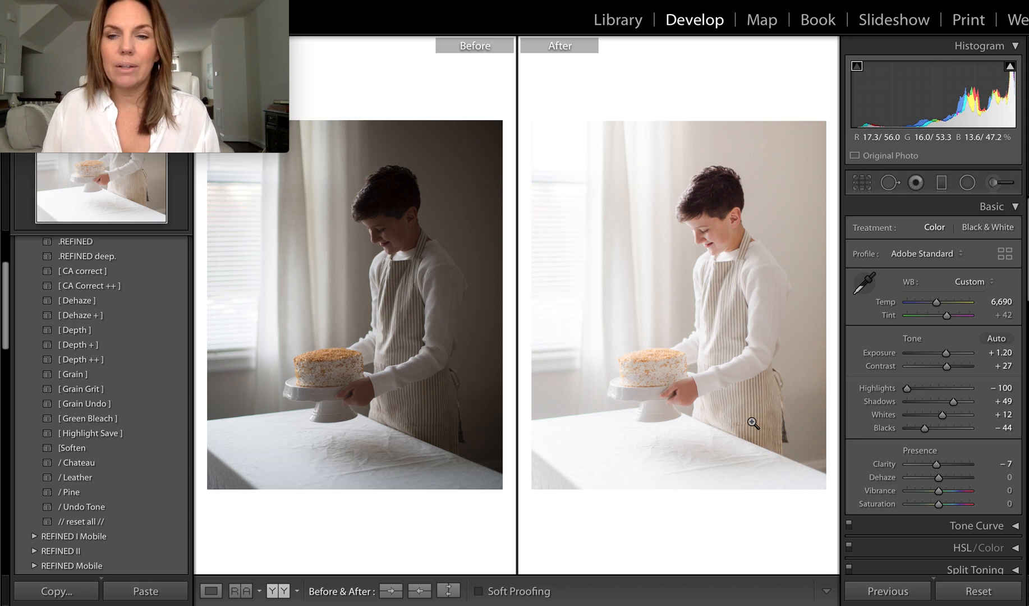
mouse_move(701, 469)
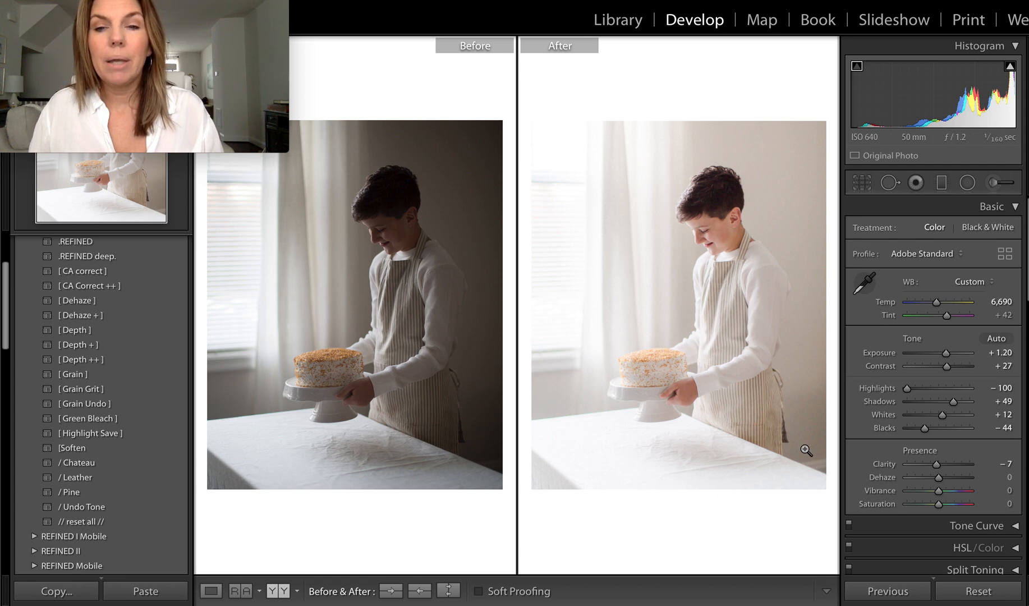
mouse_move(781, 361)
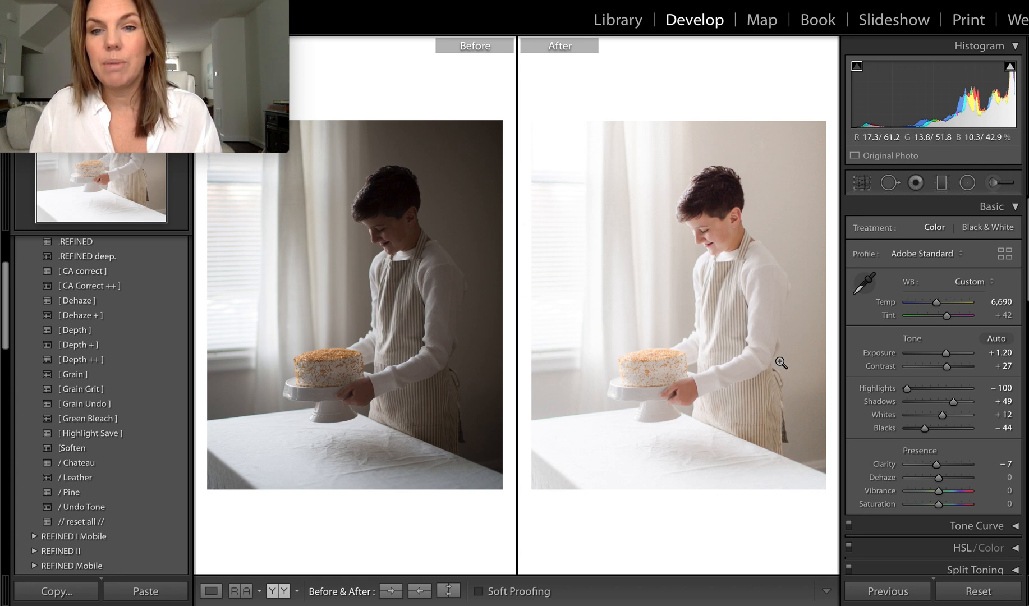
mouse_move(951, 398)
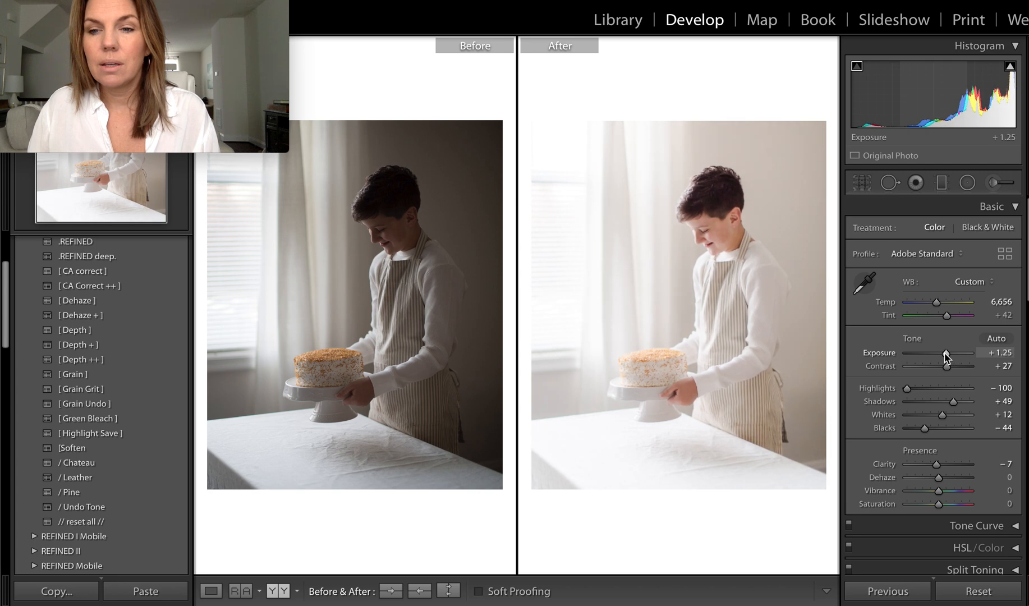
mouse_move(753, 507)
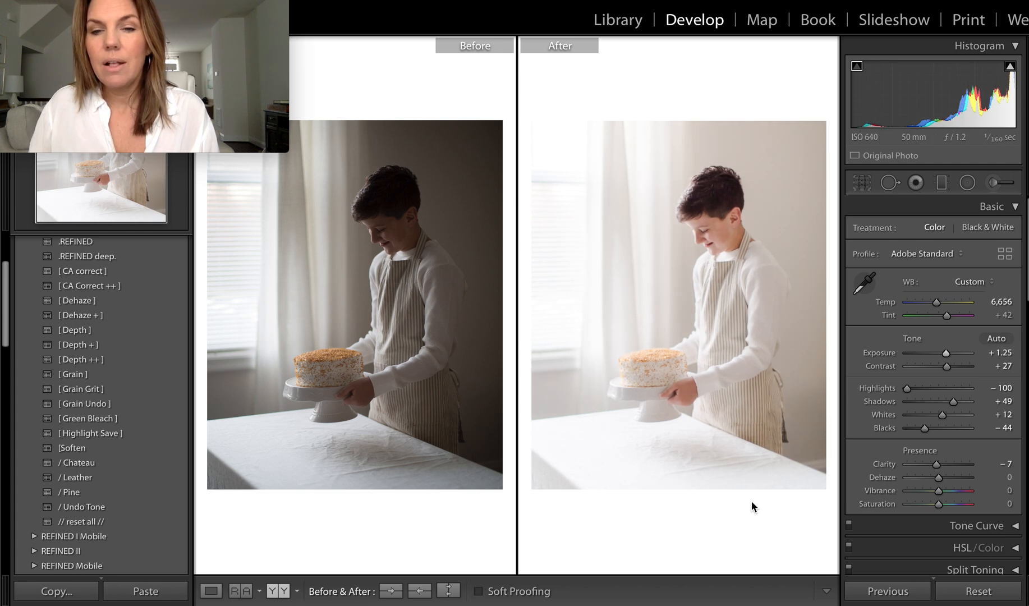
mouse_move(711, 232)
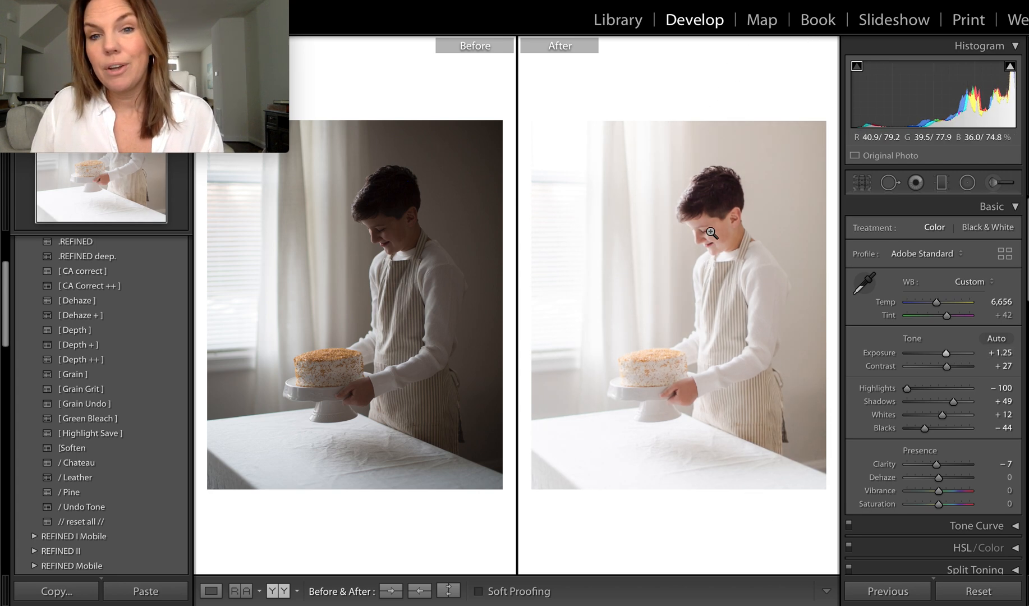
mouse_move(635, 148)
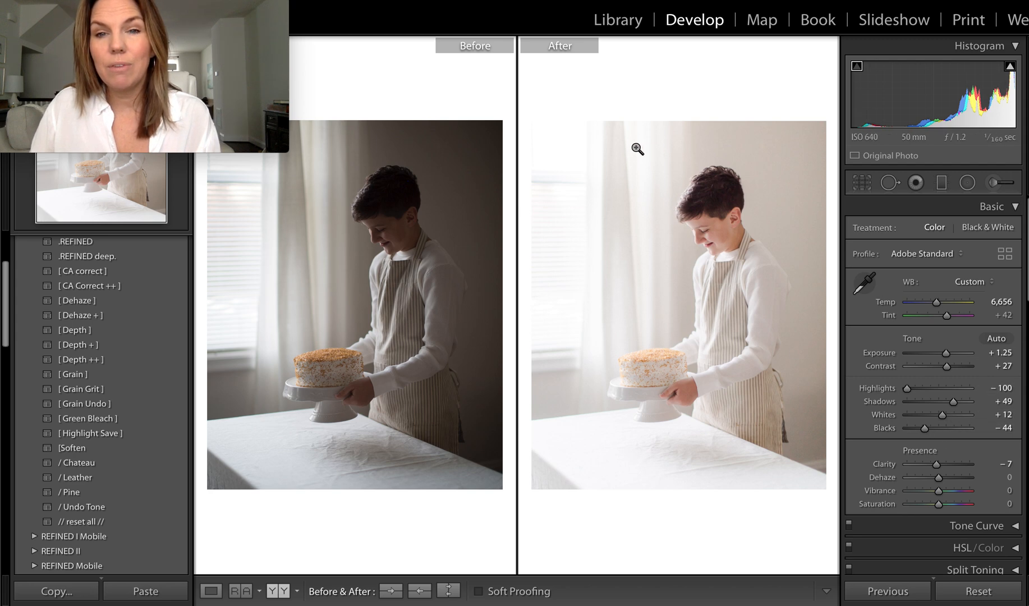
mouse_move(603, 237)
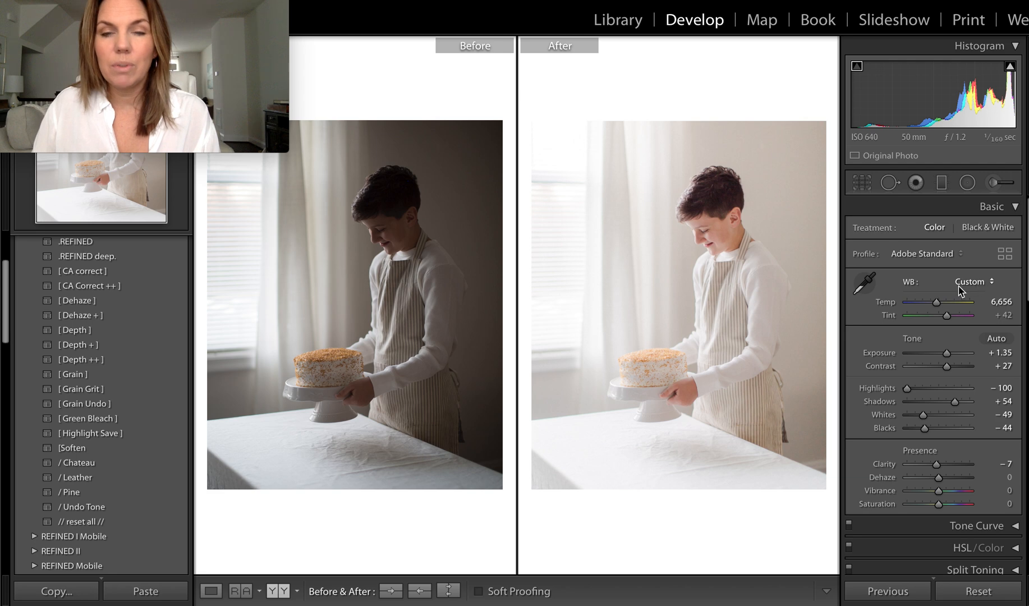
mouse_move(834, 445)
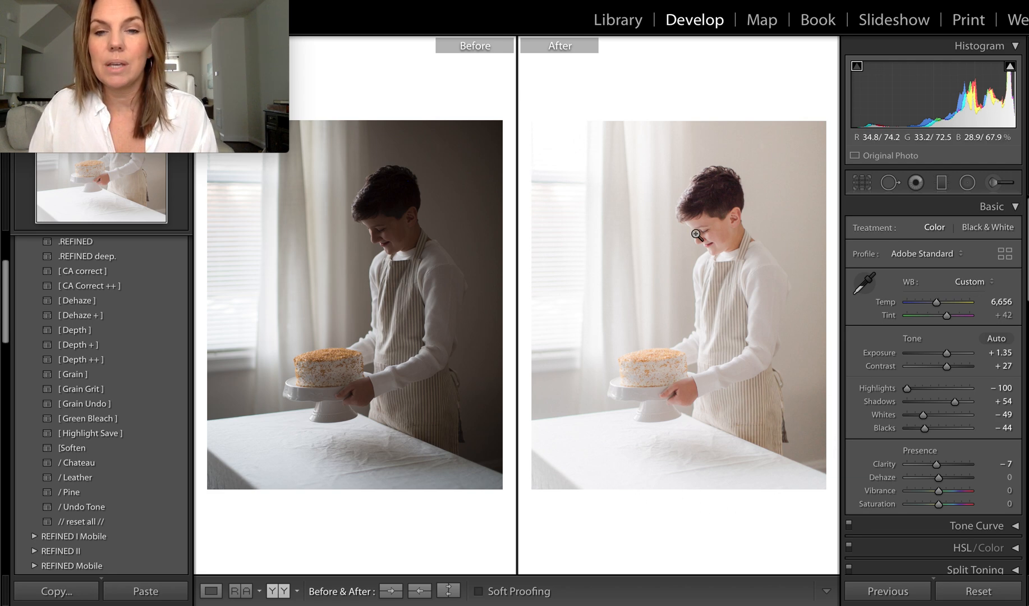
mouse_move(714, 419)
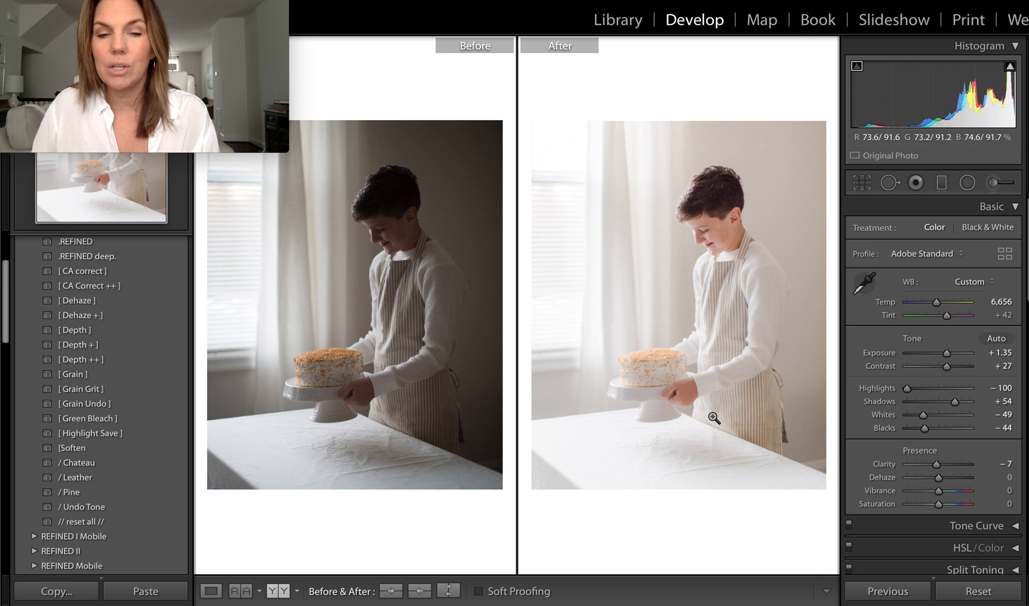
mouse_move(733, 454)
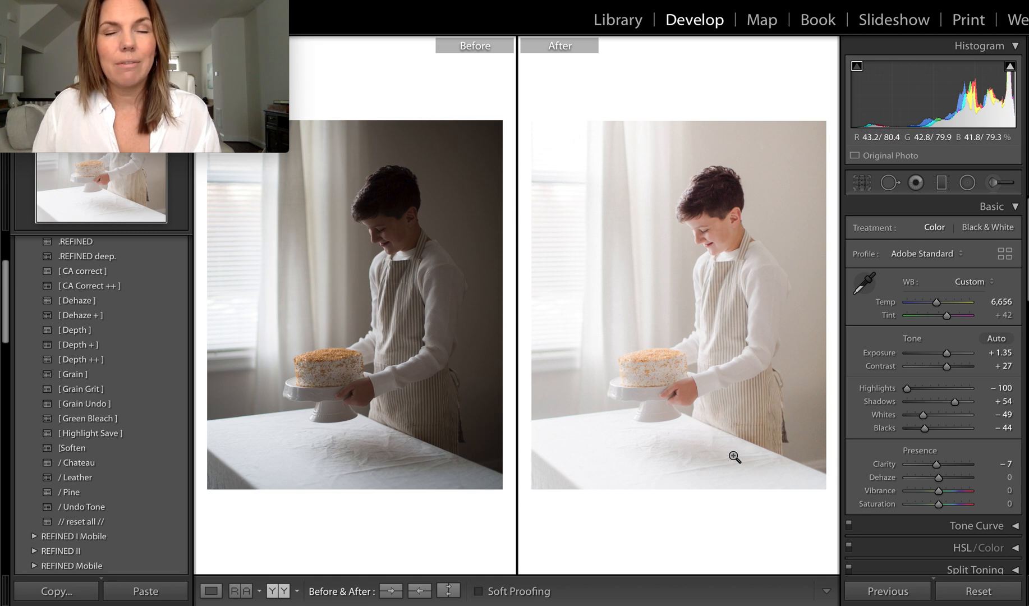
mouse_move(713, 474)
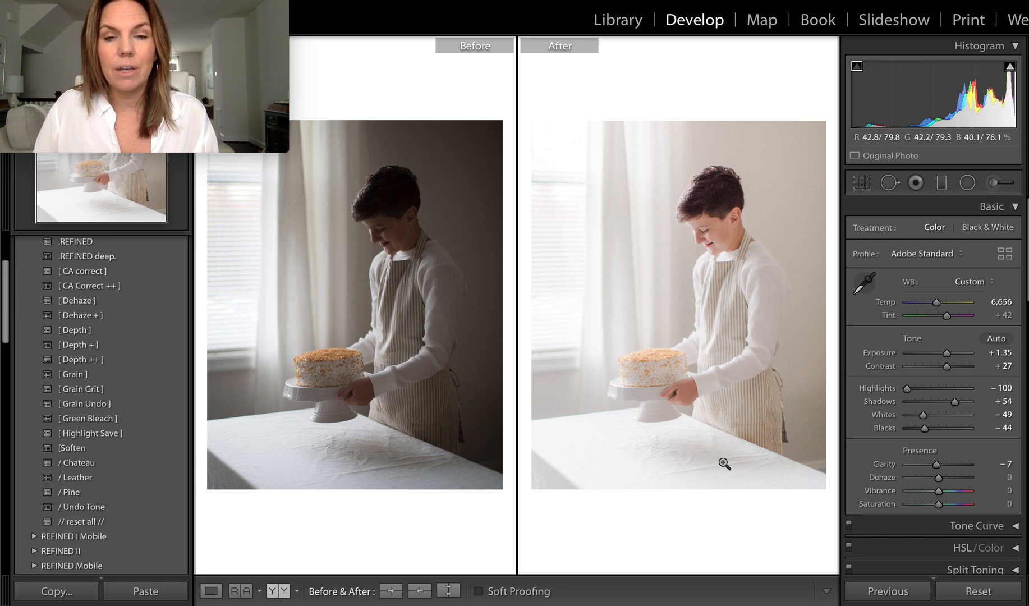
mouse_move(721, 411)
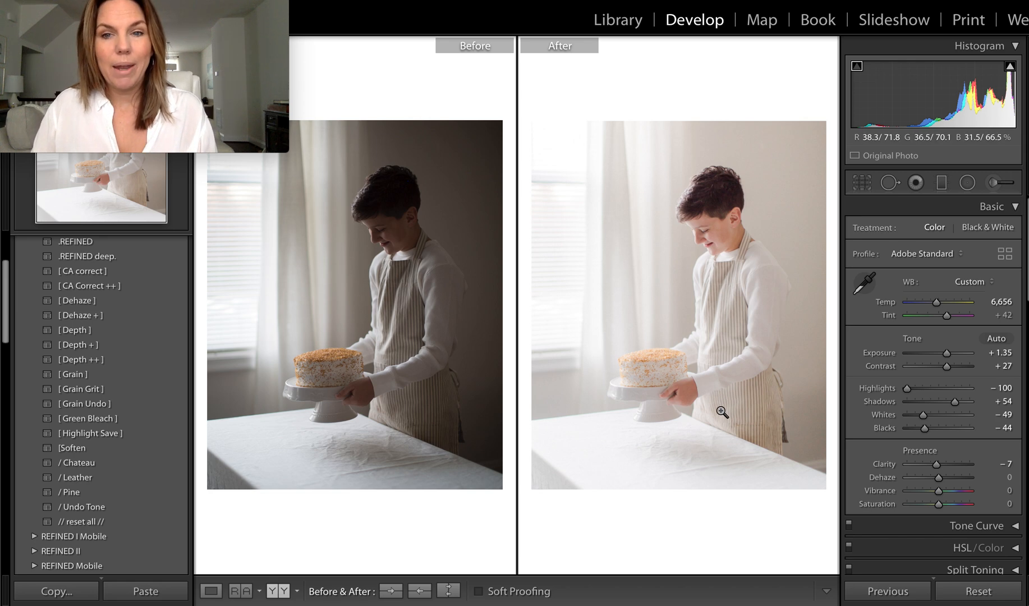
mouse_move(749, 300)
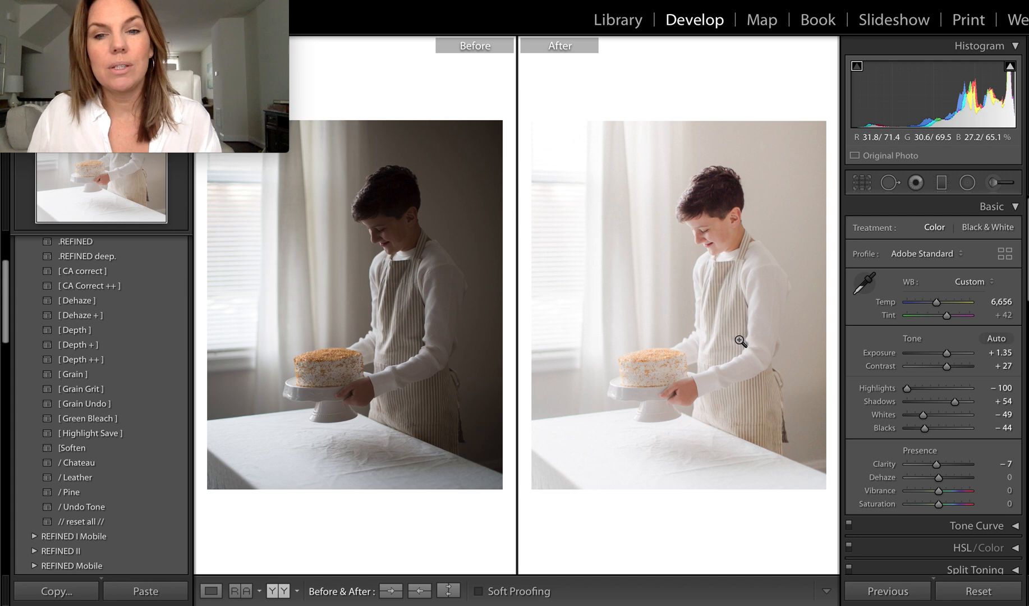
mouse_move(728, 358)
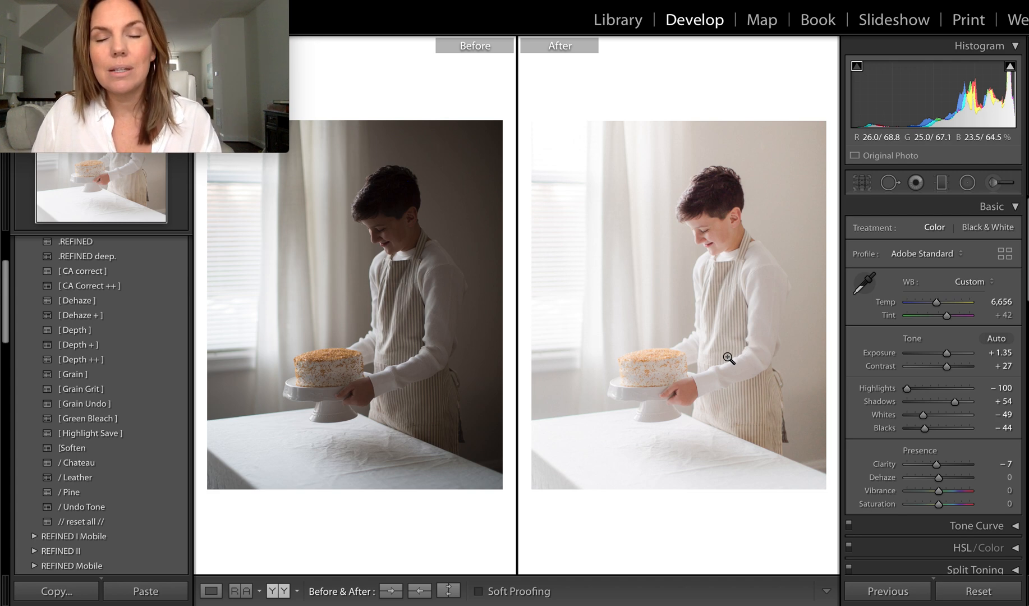
mouse_move(721, 457)
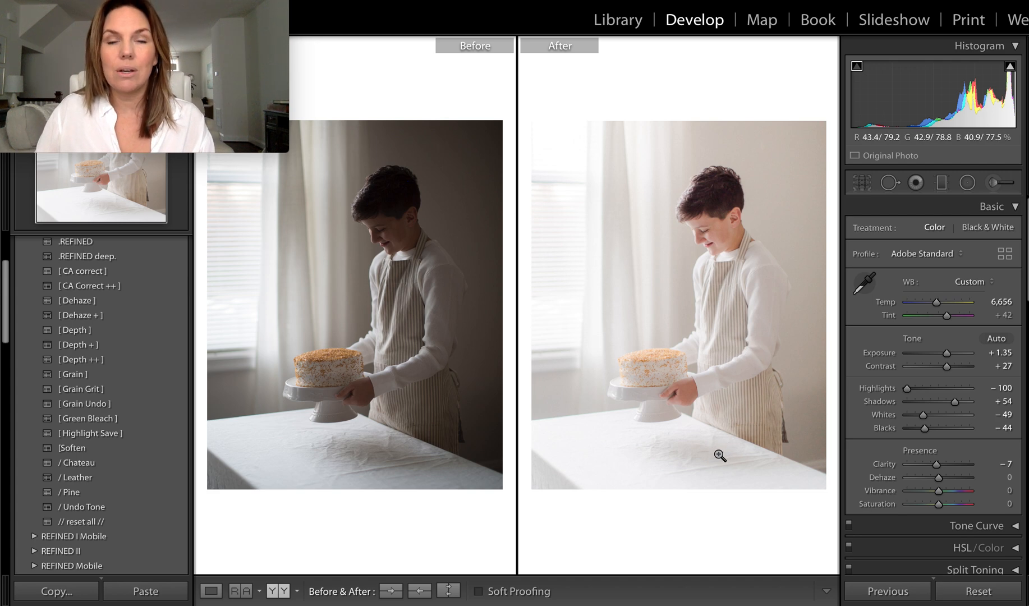
mouse_move(728, 400)
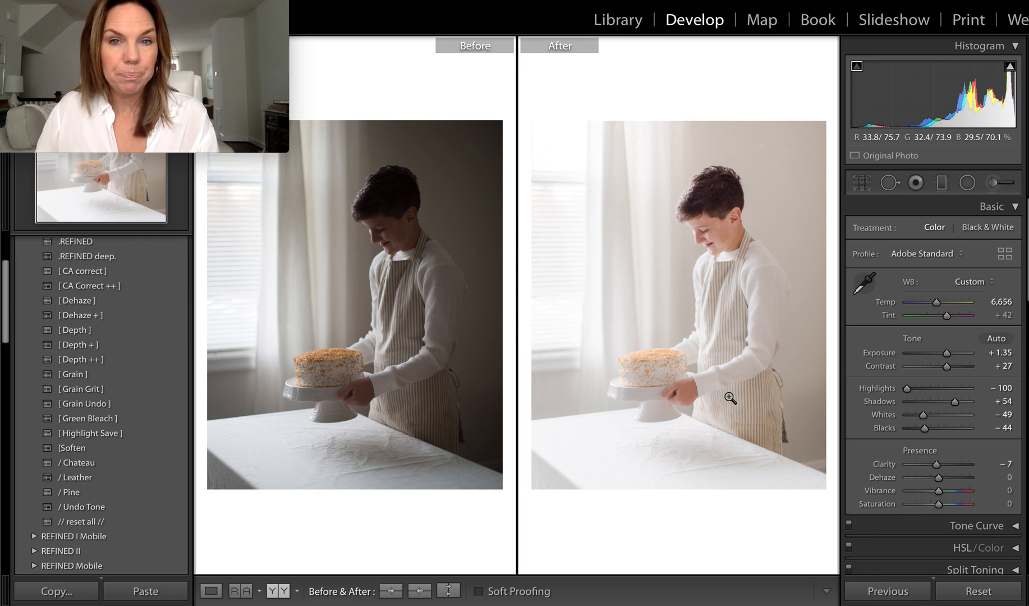
mouse_move(705, 213)
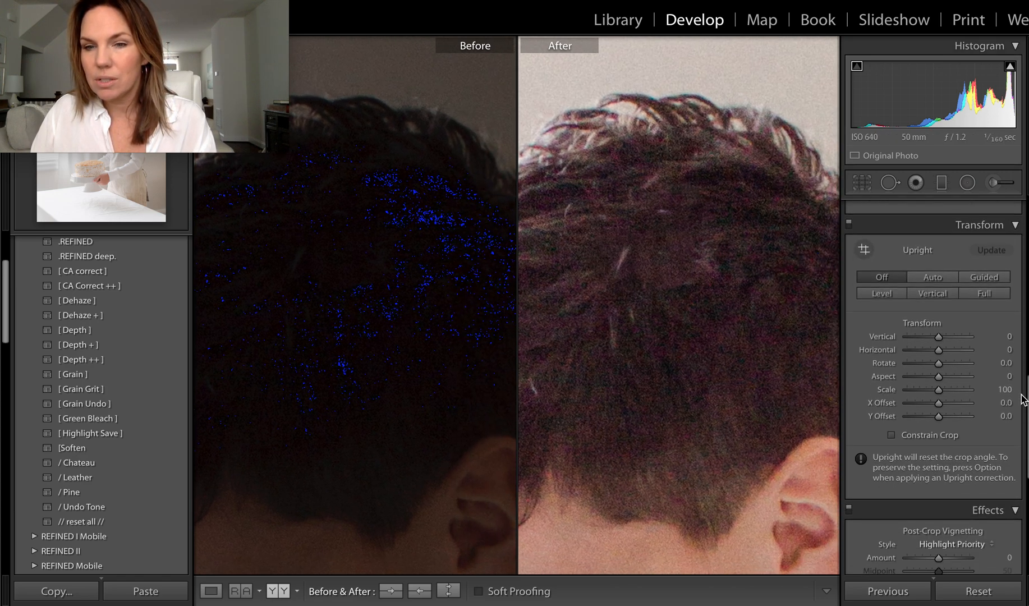
Step: Scroll the Detail panel down to the Noise Reduction sliders for the hair cleanup
scroll("down", 3)
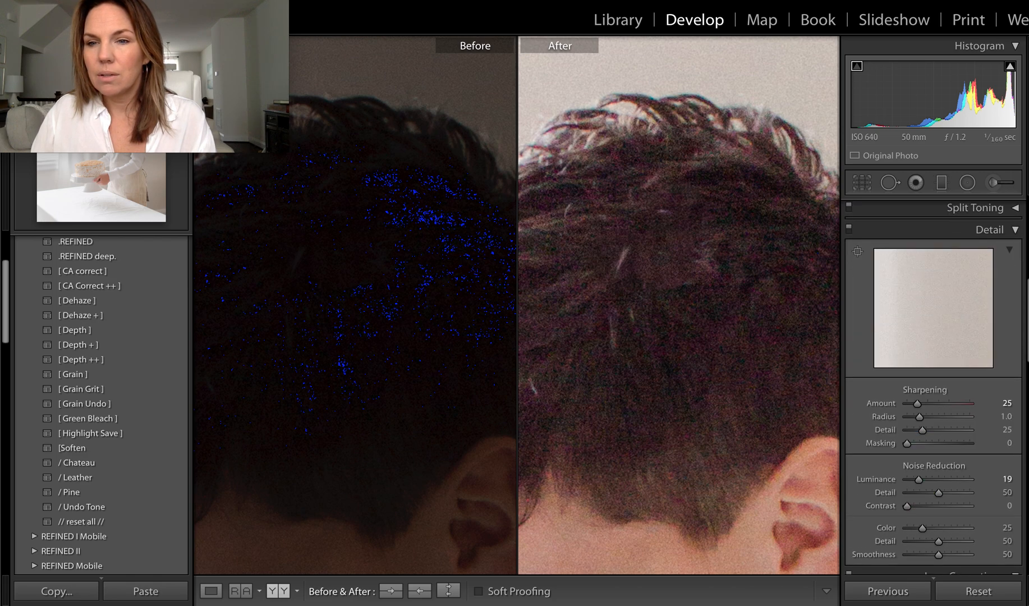
scroll("down", 3)
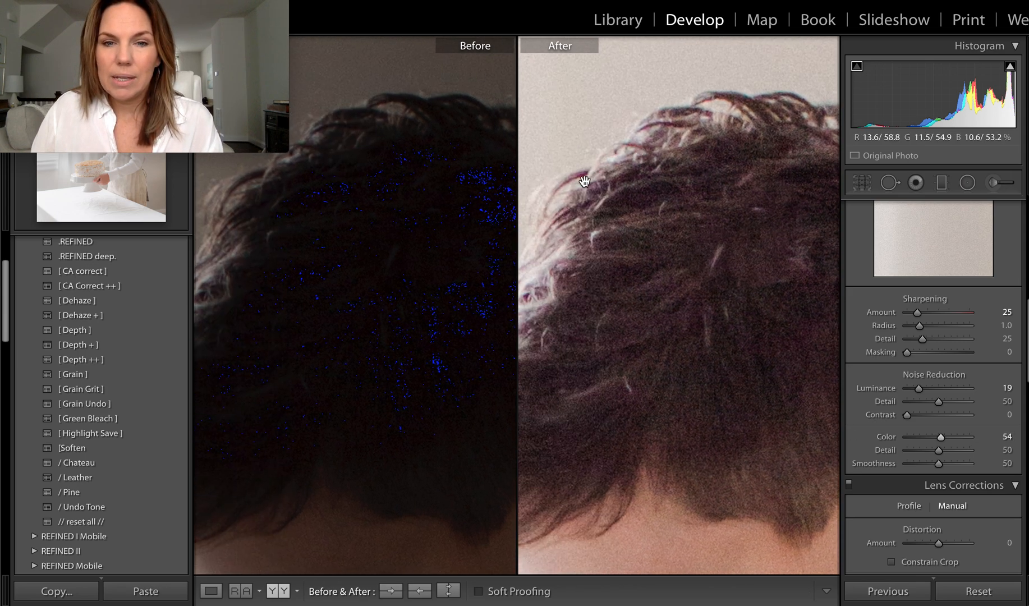
mouse_move(604, 218)
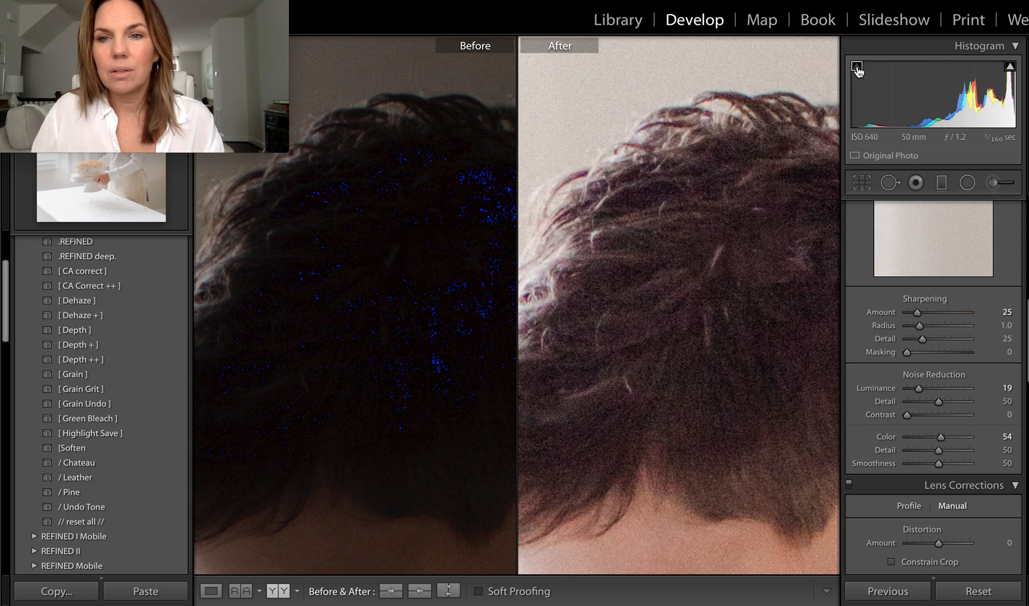
mouse_move(835, 104)
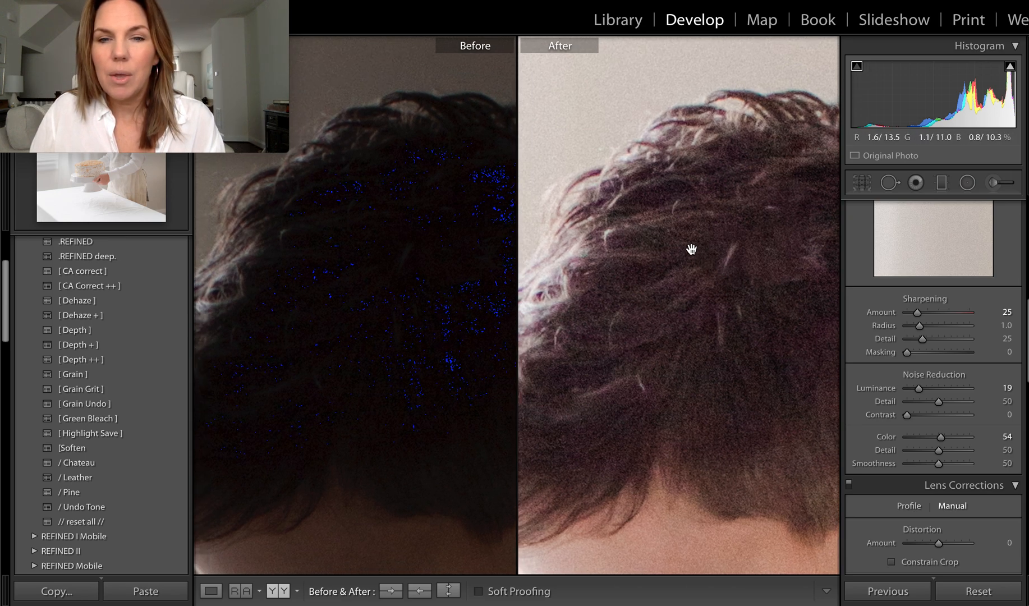
mouse_move(792, 116)
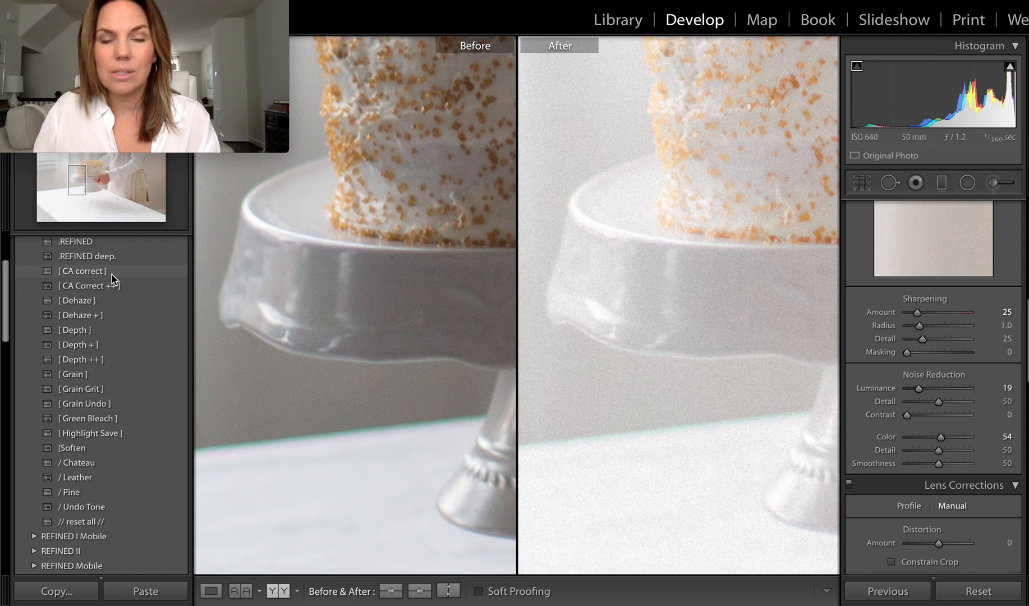
mouse_move(112, 291)
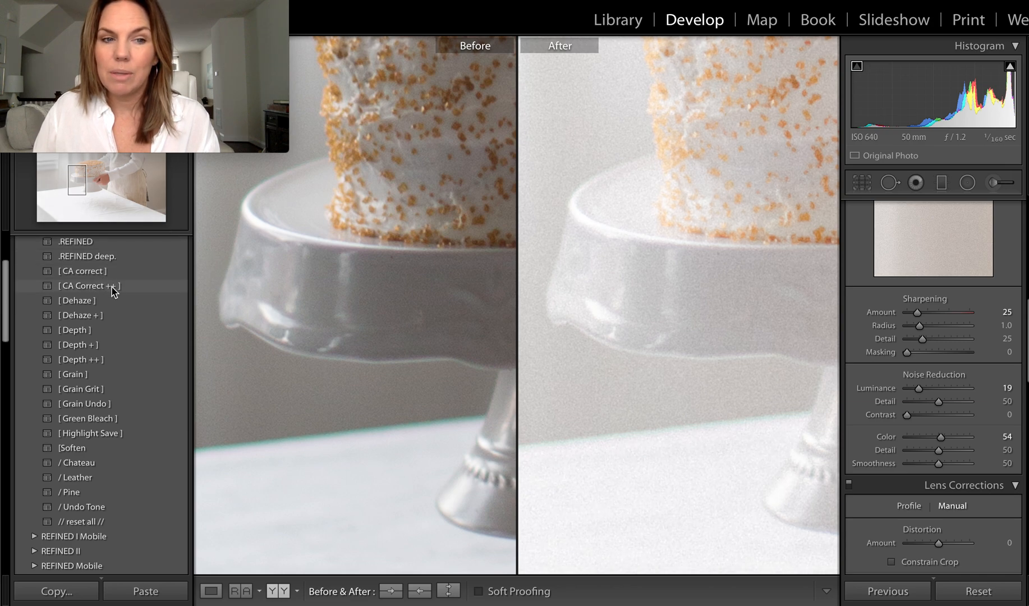
Step: Apply the CA Correct ++ preset to remove the coloured fringing on the cake stand
left_click(92, 285)
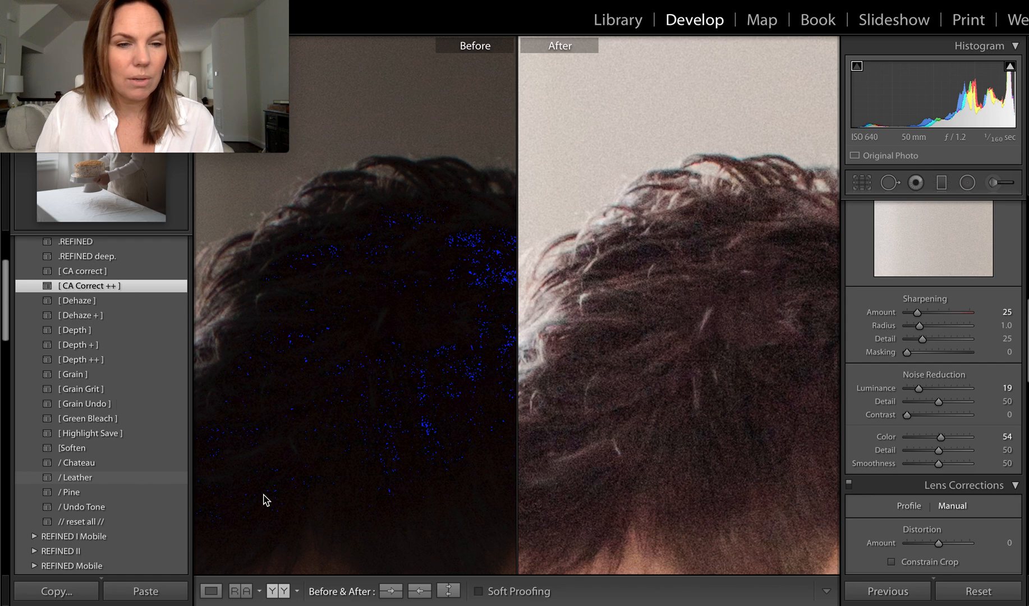
Step: Reach Lens Corrections and switch back to the Manual defringe settings
scroll("down", 3)
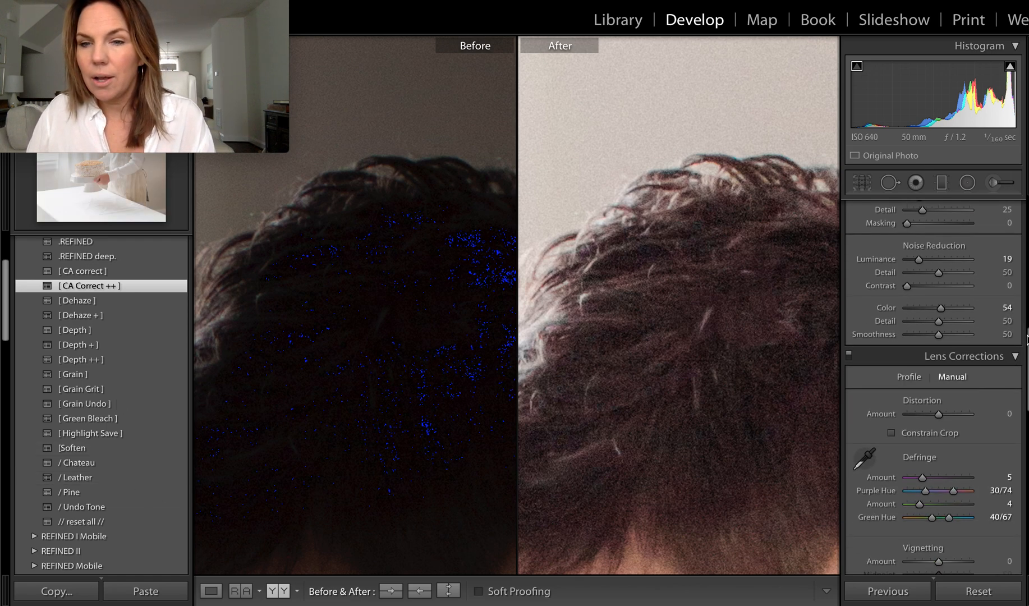
scroll("down", 3)
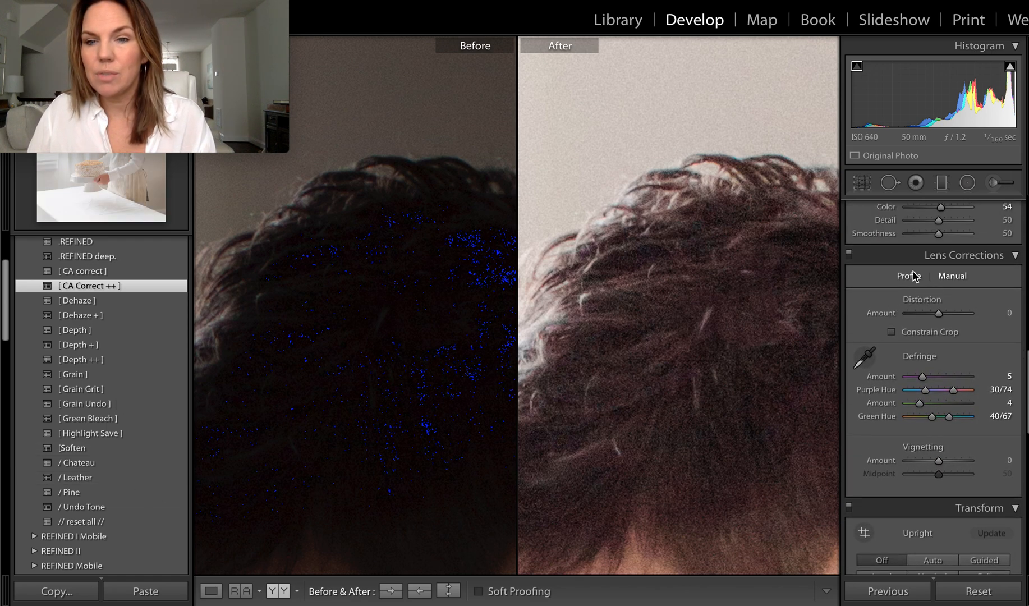
mouse_move(916, 283)
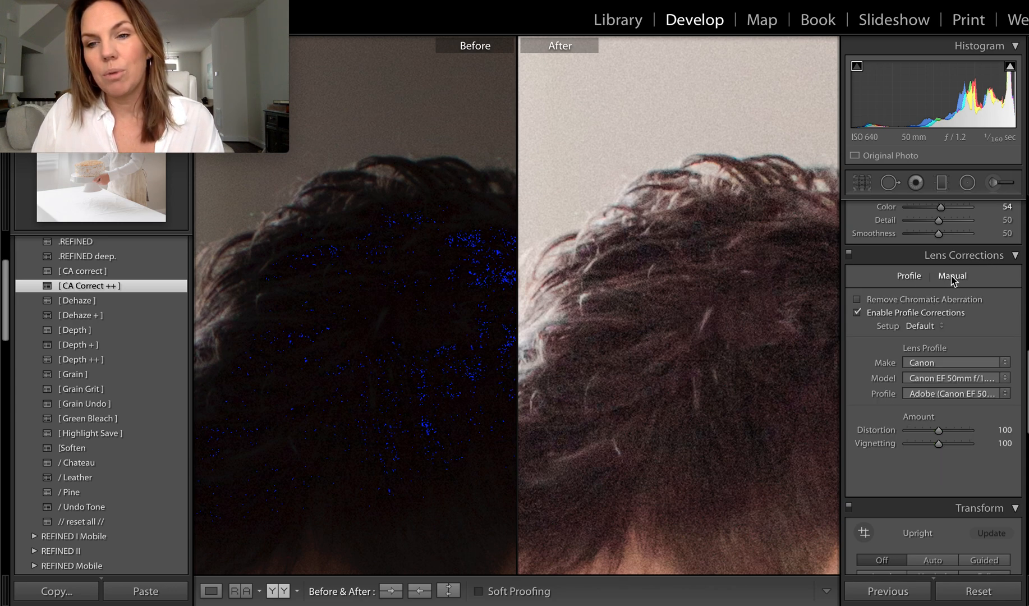
left_click(951, 276)
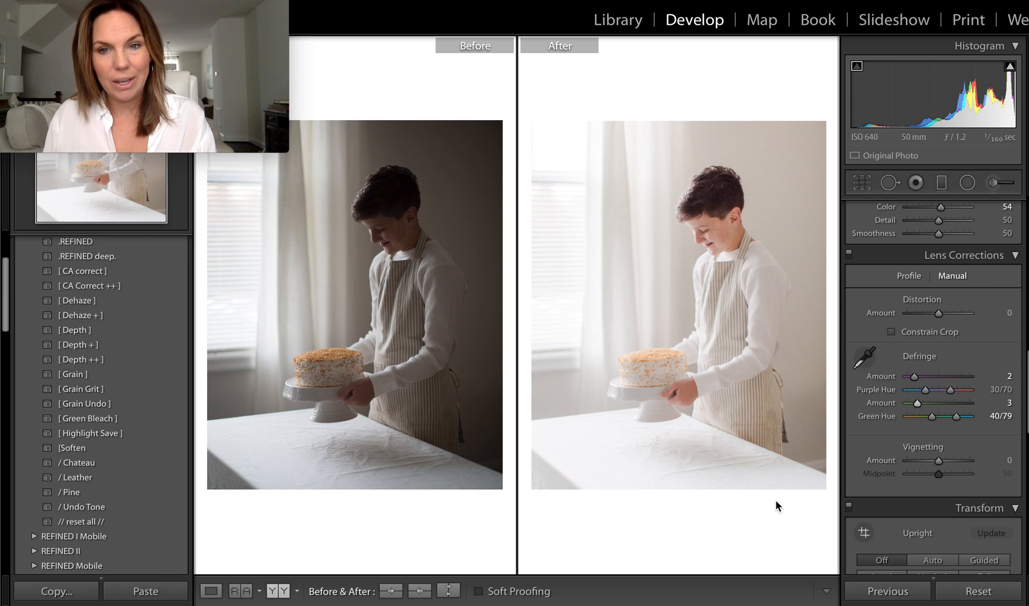
mouse_move(756, 310)
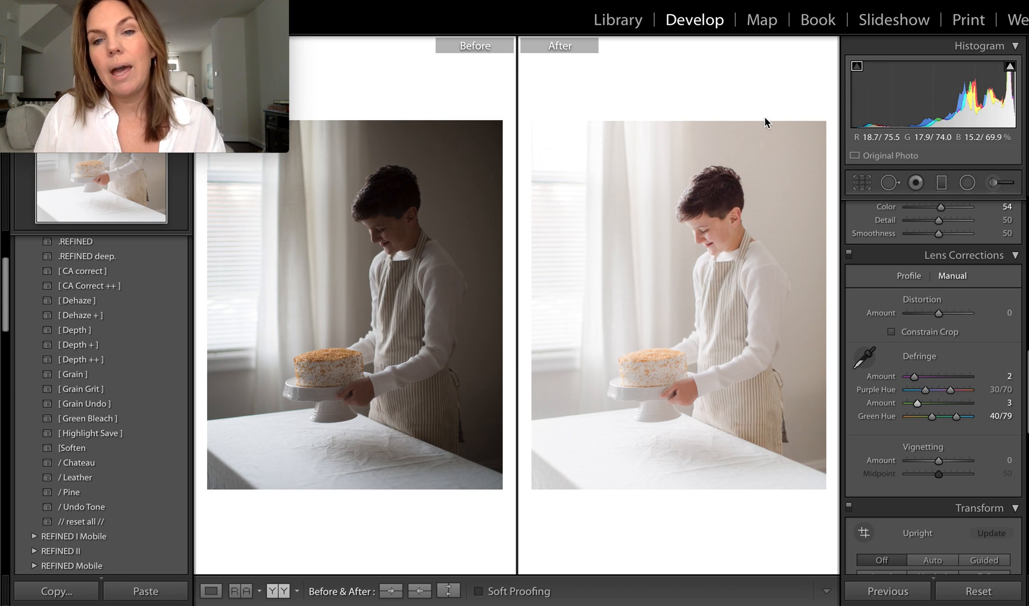
mouse_move(805, 67)
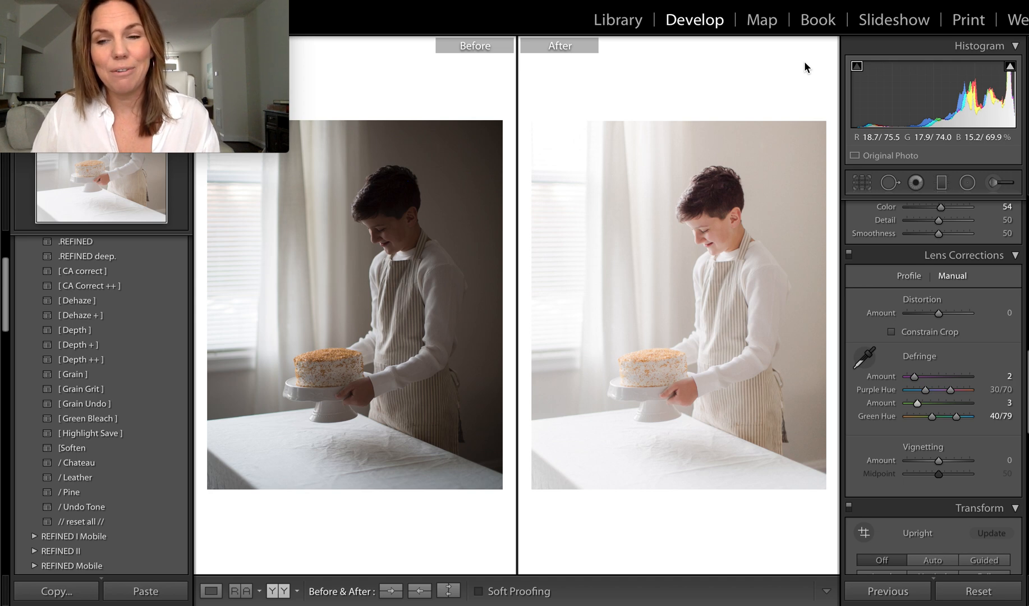
Step: Apply the reset all preset, returning the photo to its dark original
left_click(76, 520)
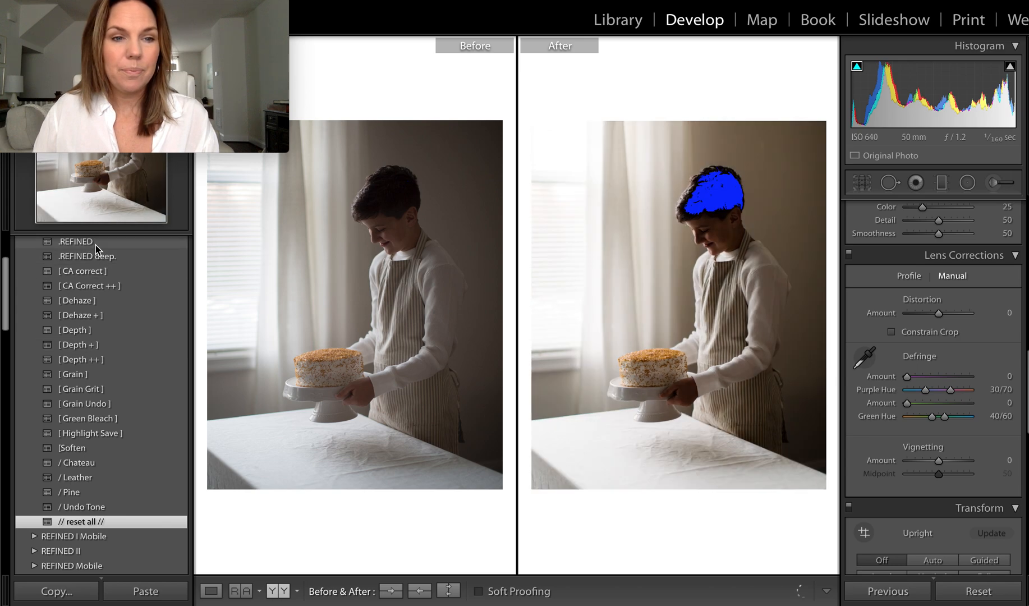
Step: Reapply the Soften and Highlight Save presets so the reset photo is bright and soft again
left_click(72, 374)
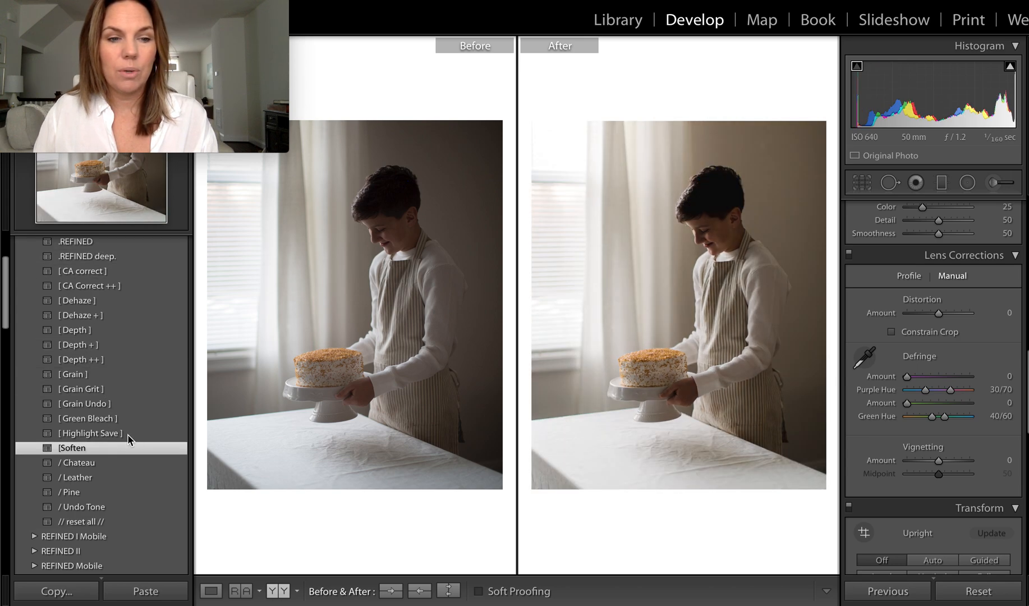
left_click(90, 433)
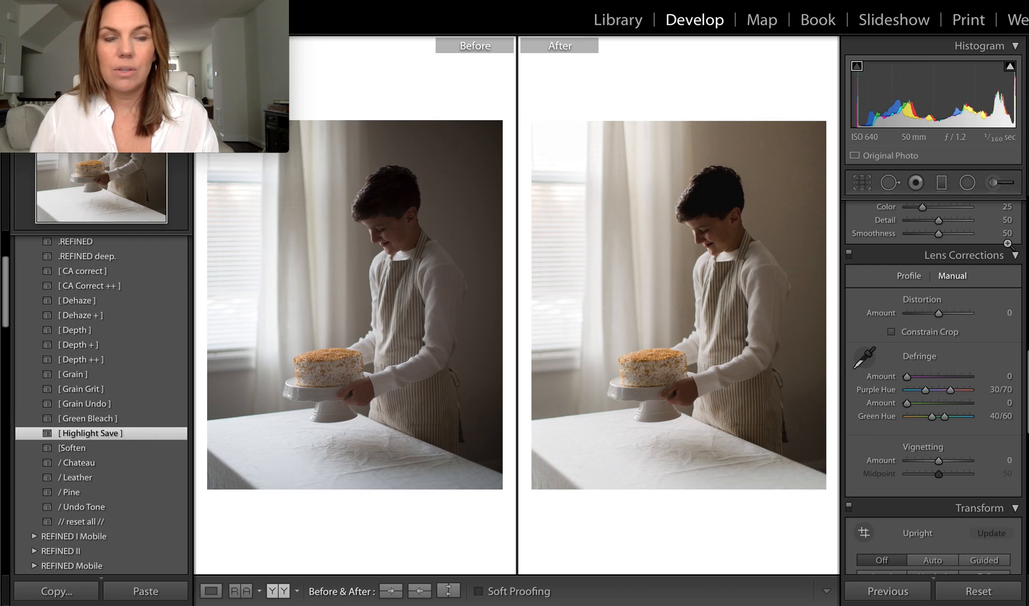
left_click(998, 207)
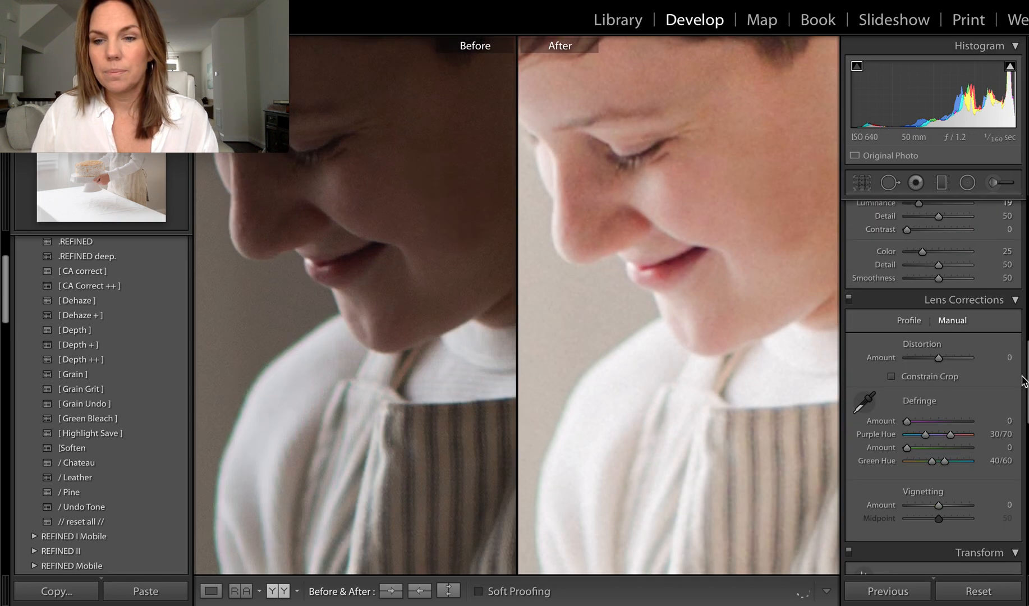
Step: Reach the noise and defringe sliders and zoom on the cake stand edge to check fringing
scroll("down", 3)
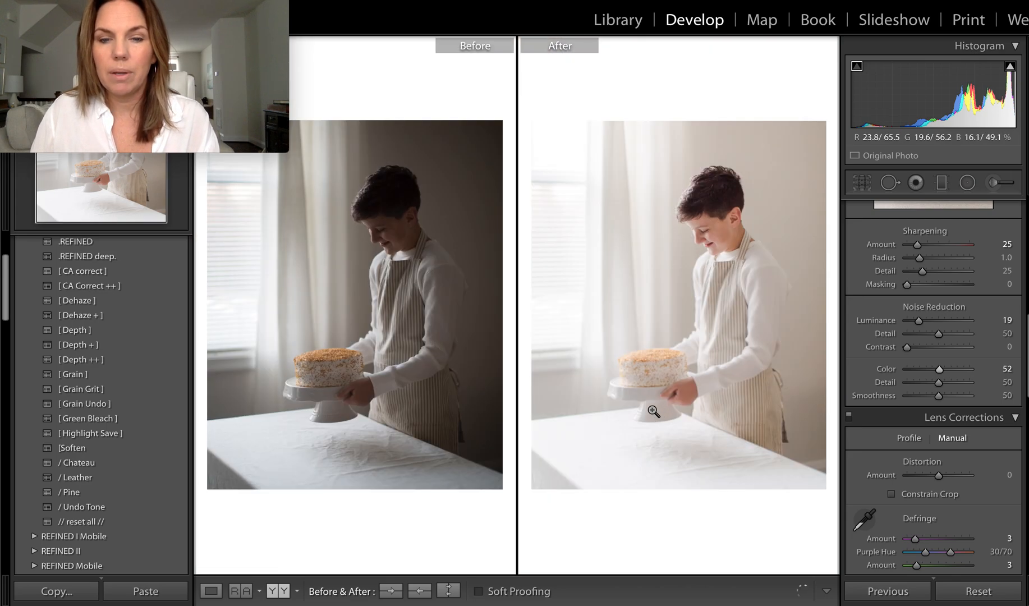
left_click(653, 412)
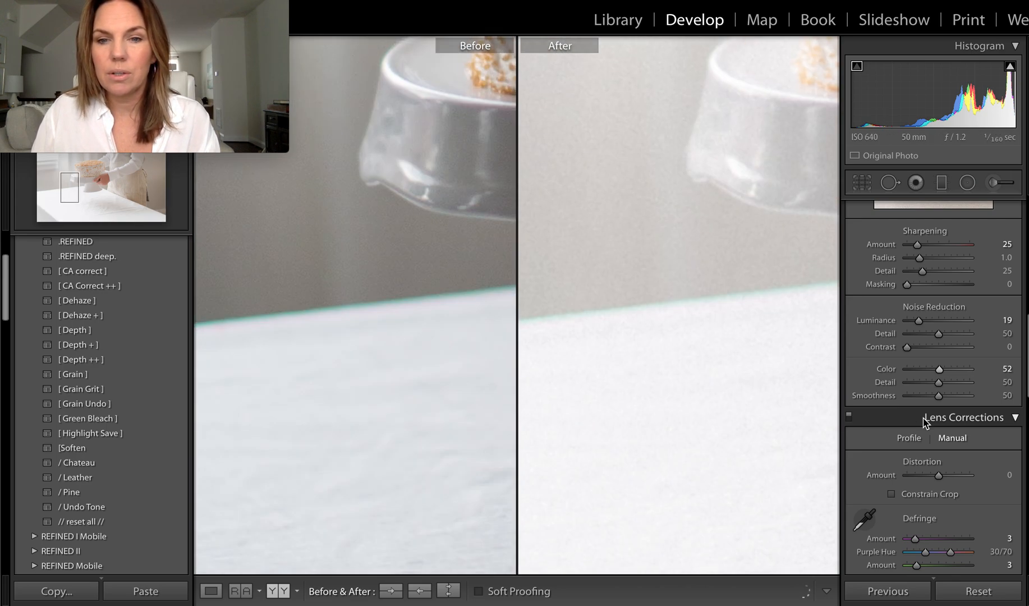
scroll("down", 3)
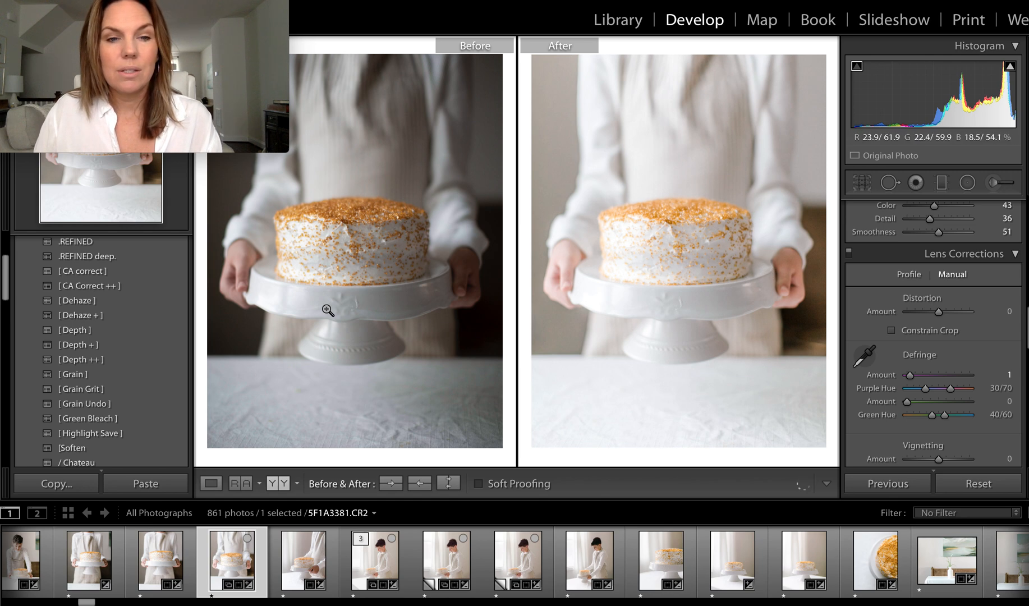
mouse_move(328, 166)
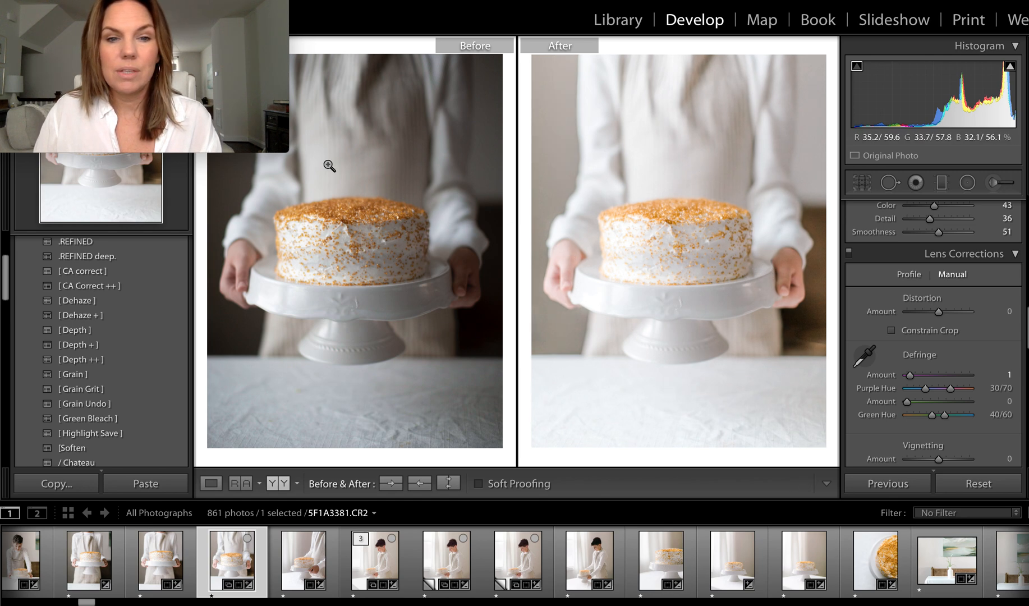
mouse_move(760, 228)
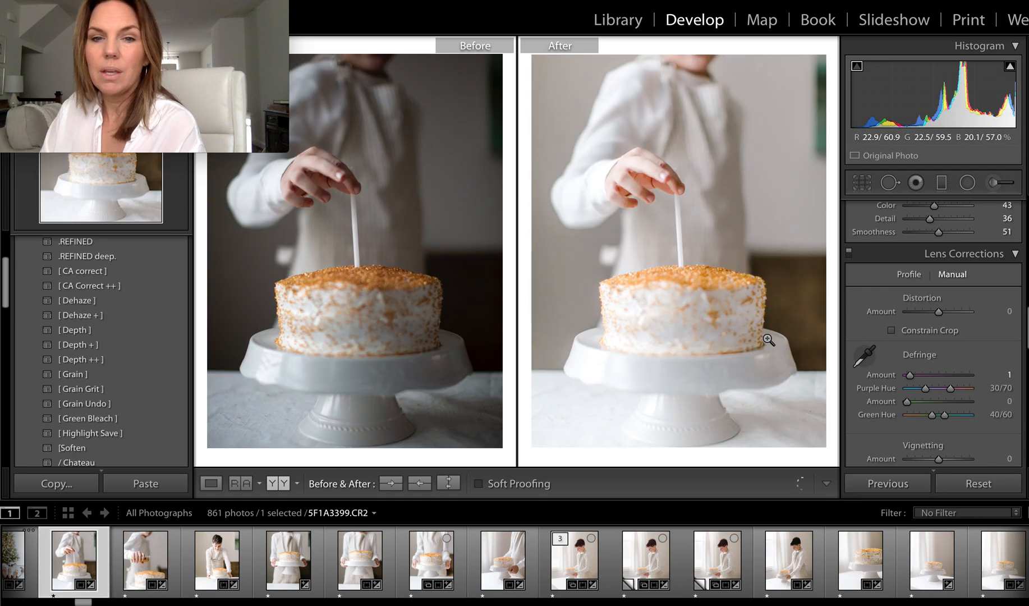
mouse_move(371, 451)
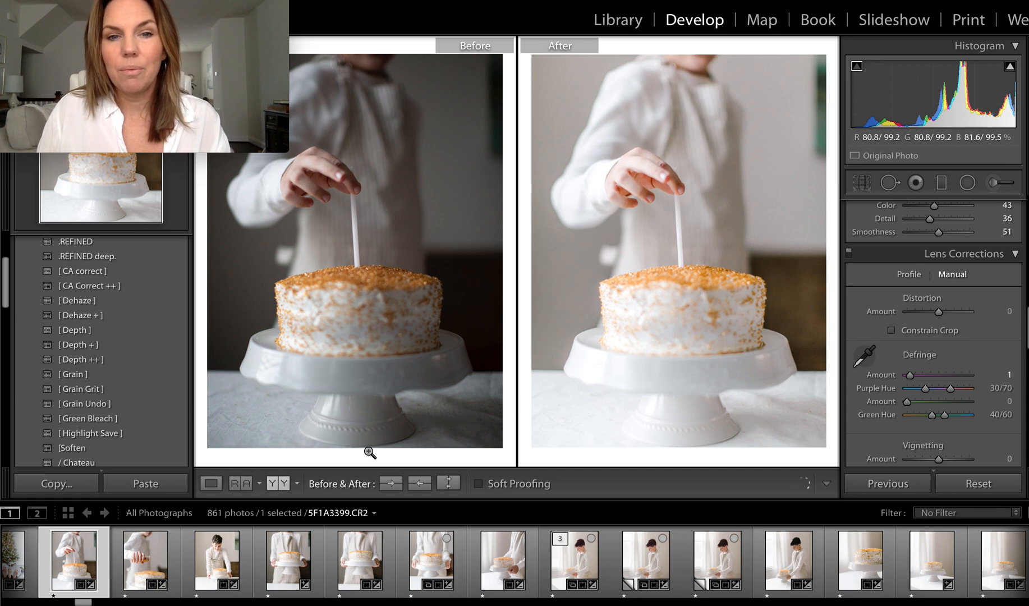
mouse_move(649, 419)
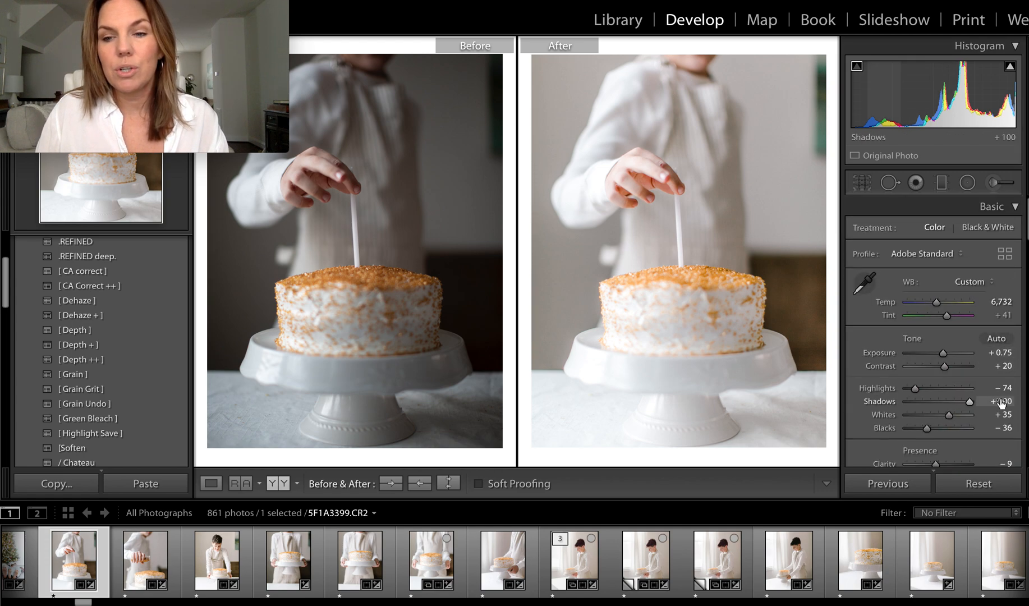
Step: Load the SF1A3363 Copy 3 boy-with-cake photo from the filmstrip for editing
left_click(715, 561)
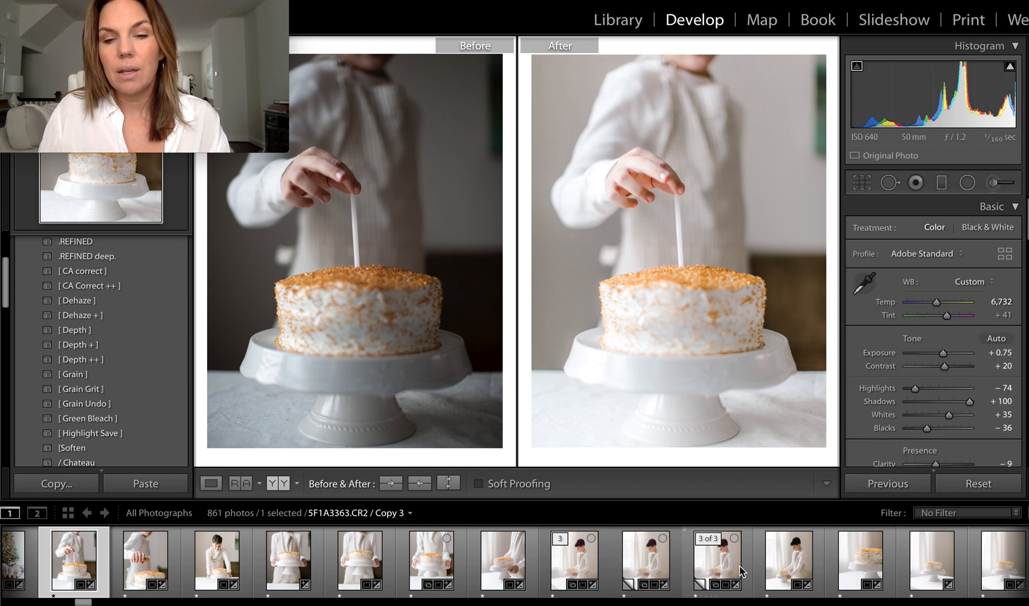
left_click(715, 561)
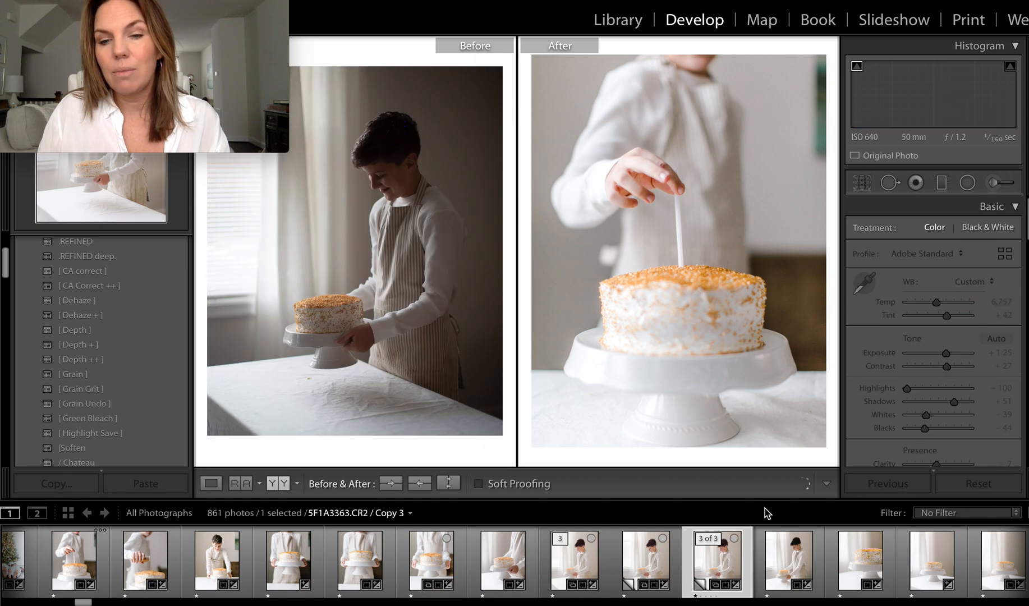